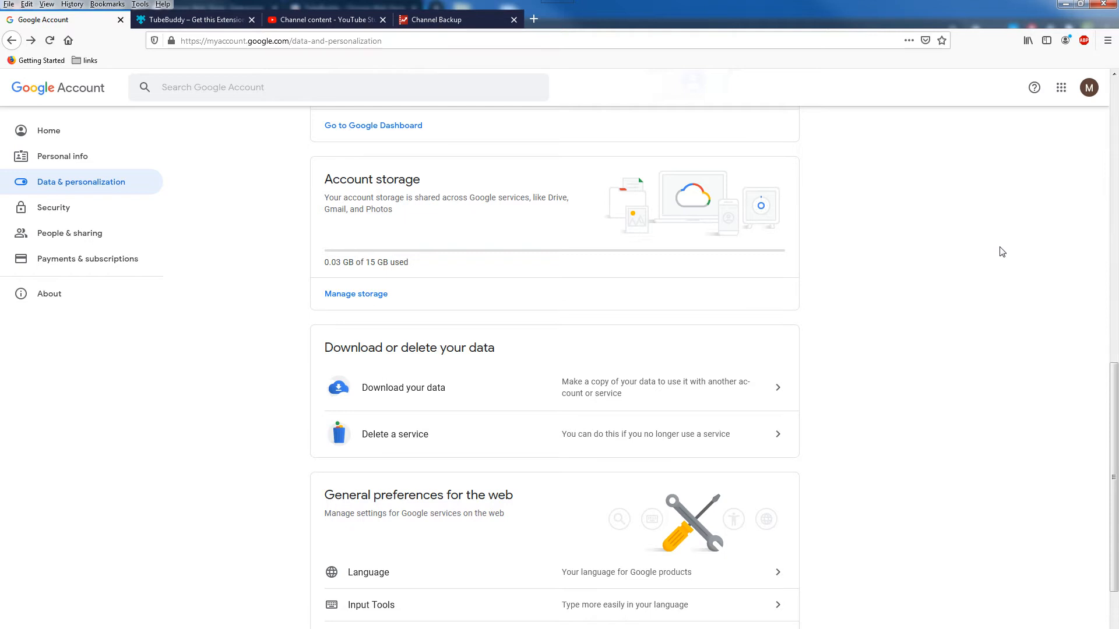
pyautogui.moveTo(839, 322)
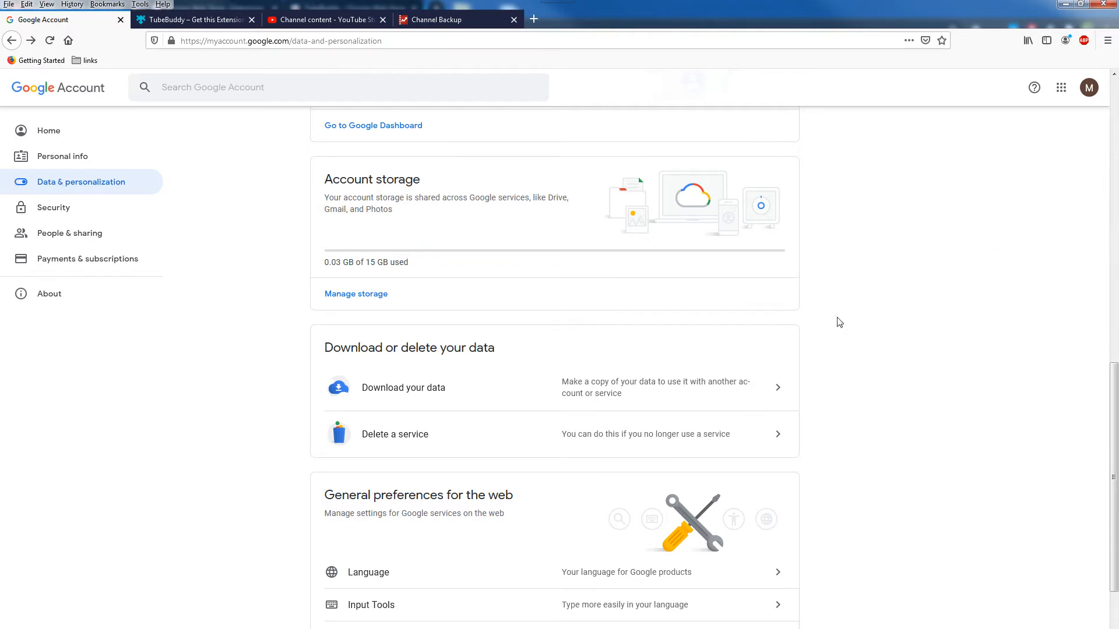
pyautogui.moveTo(365, 392)
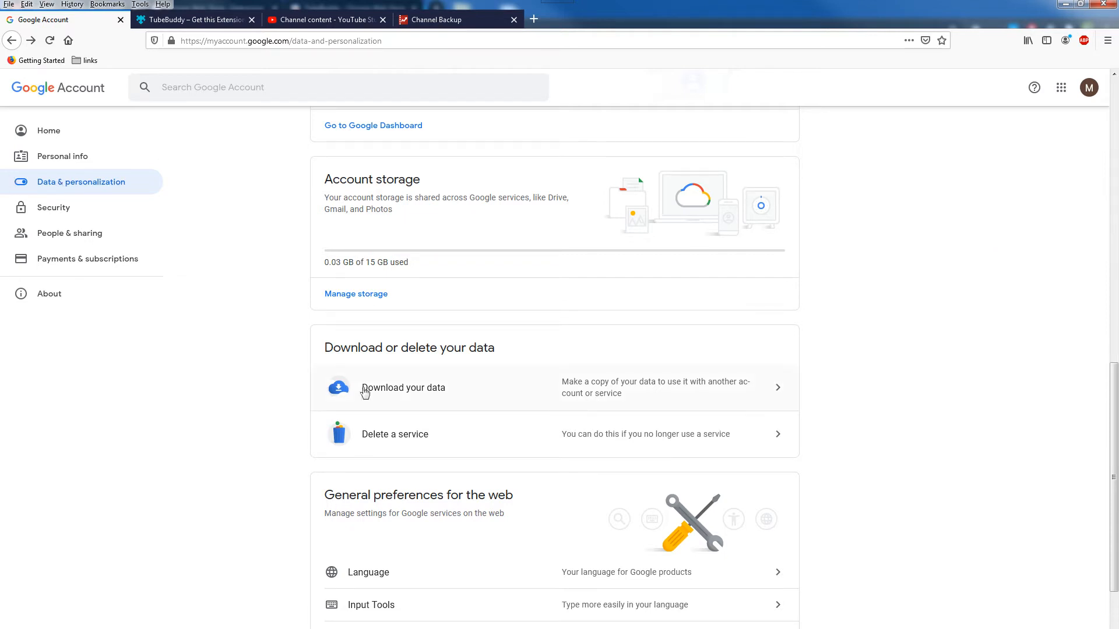
pyautogui.moveTo(699, 386)
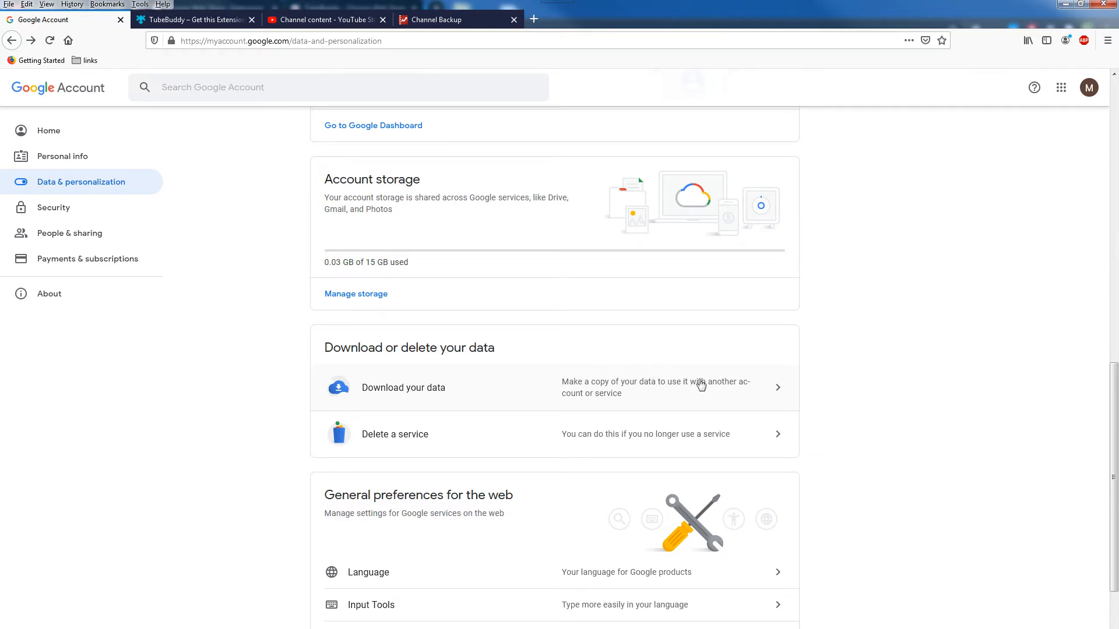
# - Go to 'Download your data' from the Data & personalization page to reach Google Takeout
pyautogui.click(402, 387)
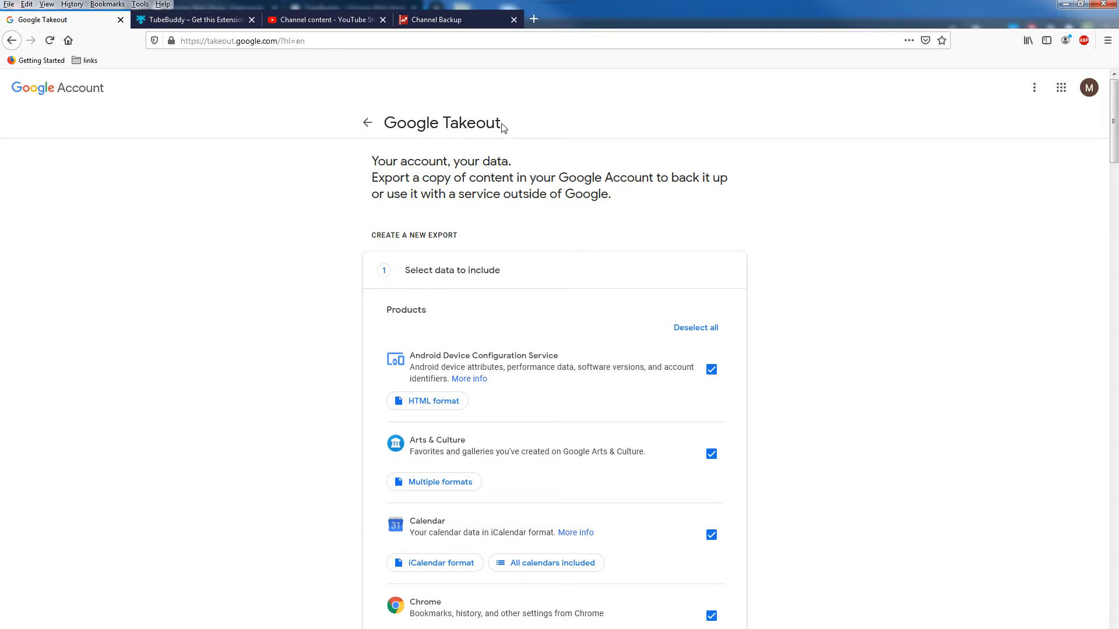
pyautogui.moveTo(503, 242)
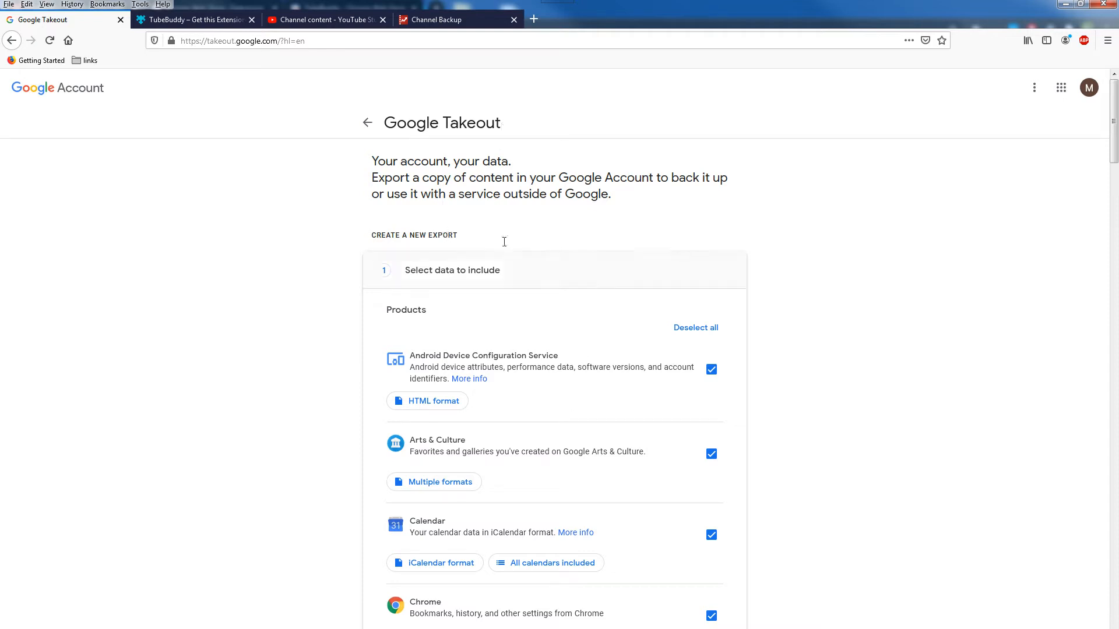
# - Highlight the export description, then scroll the product list down to YouTube and YouTube Music, all left checked
pyautogui.doubleClick(385, 177)
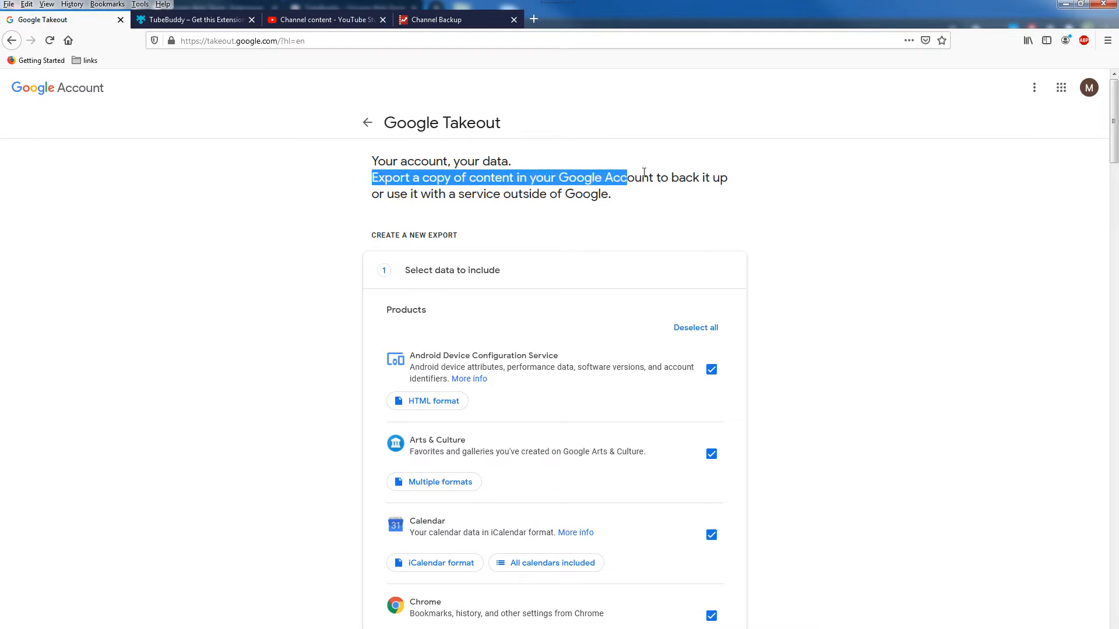
pyautogui.scroll(-3)
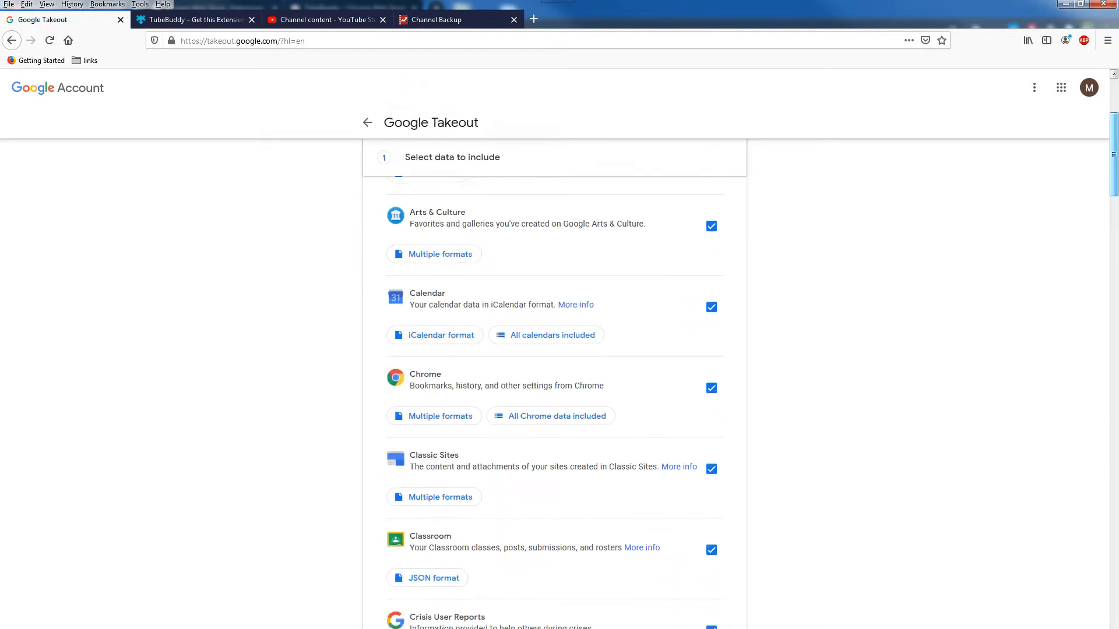
pyautogui.scroll(-3)
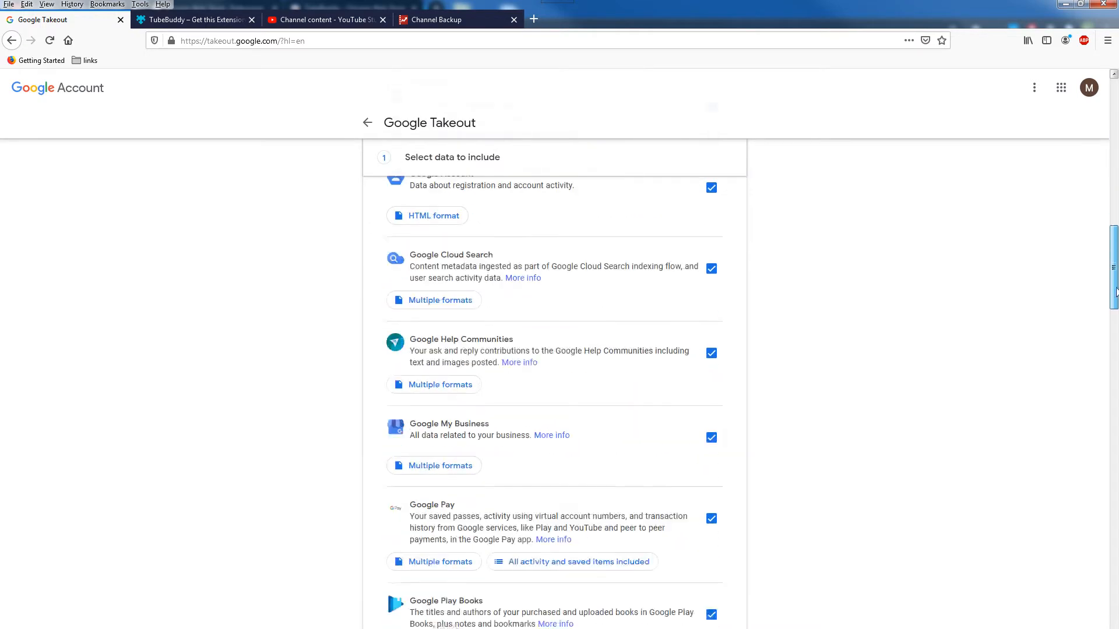
pyautogui.scroll(-3)
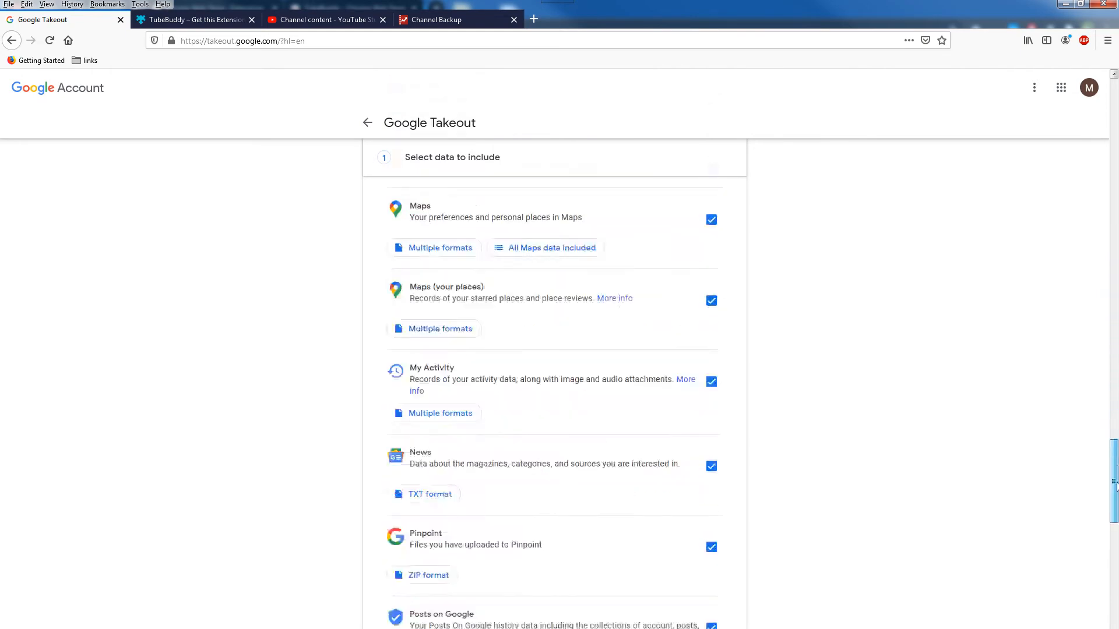
pyautogui.scroll(-3)
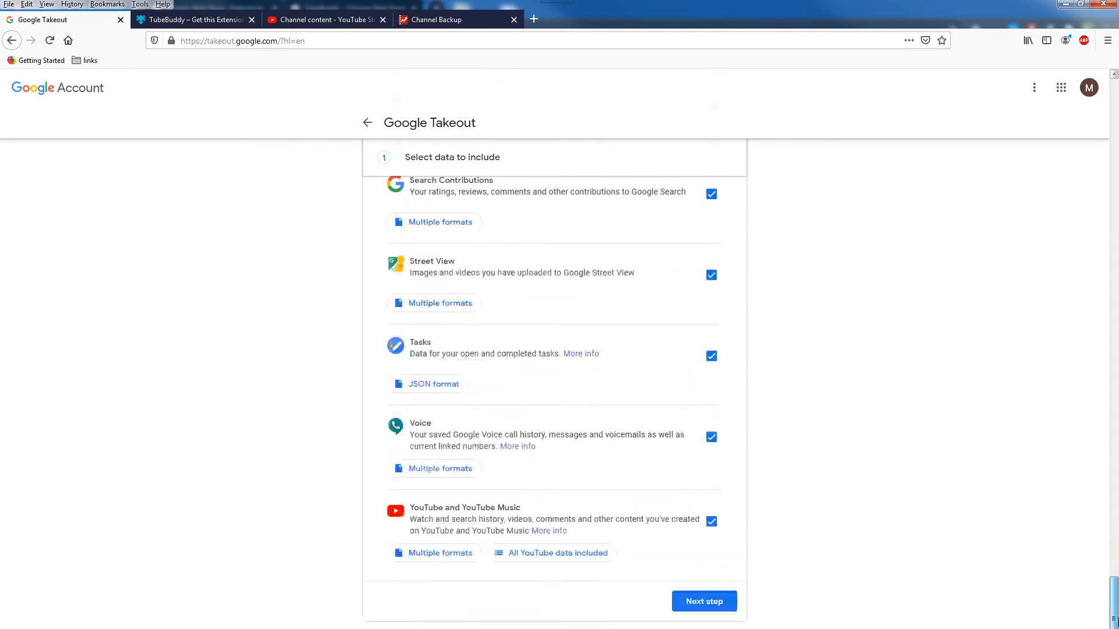
pyautogui.scroll(-3)
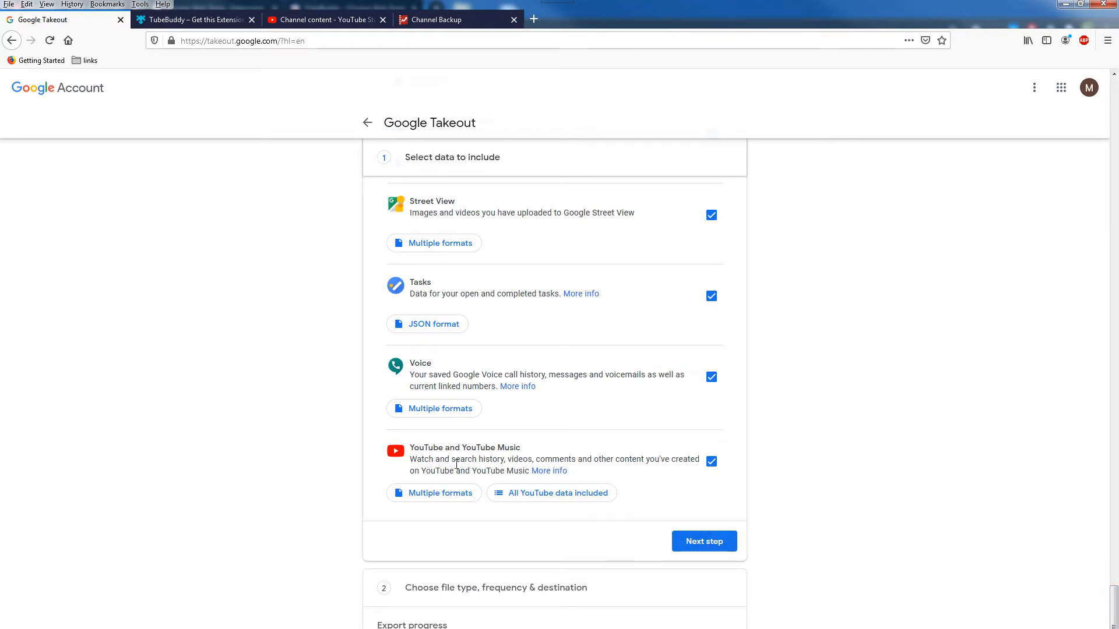
pyautogui.moveTo(568, 458)
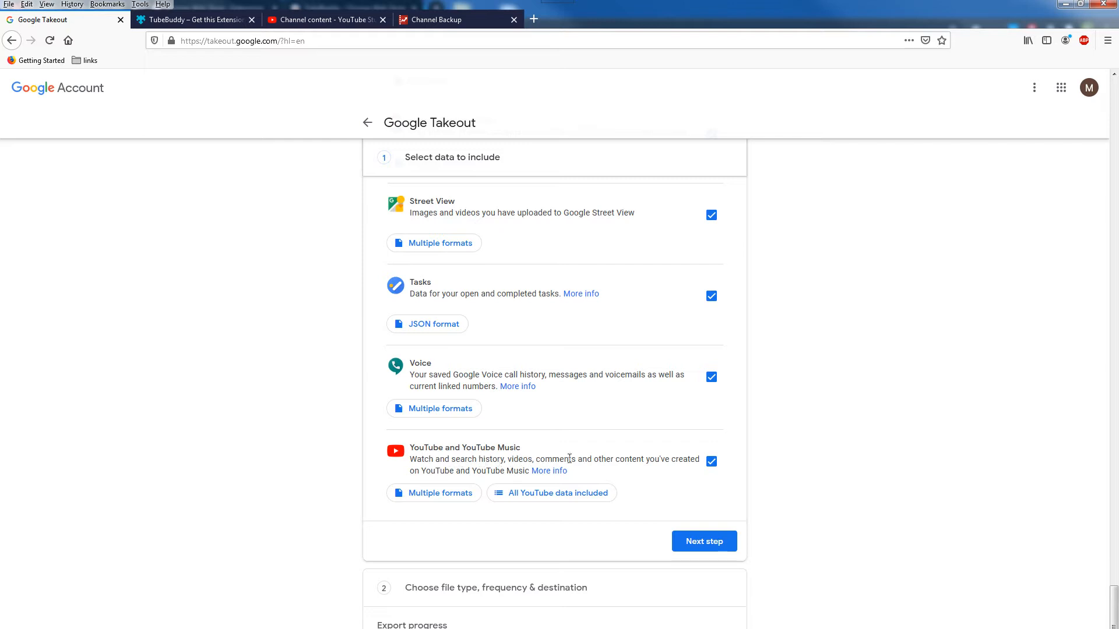
pyautogui.moveTo(666, 459)
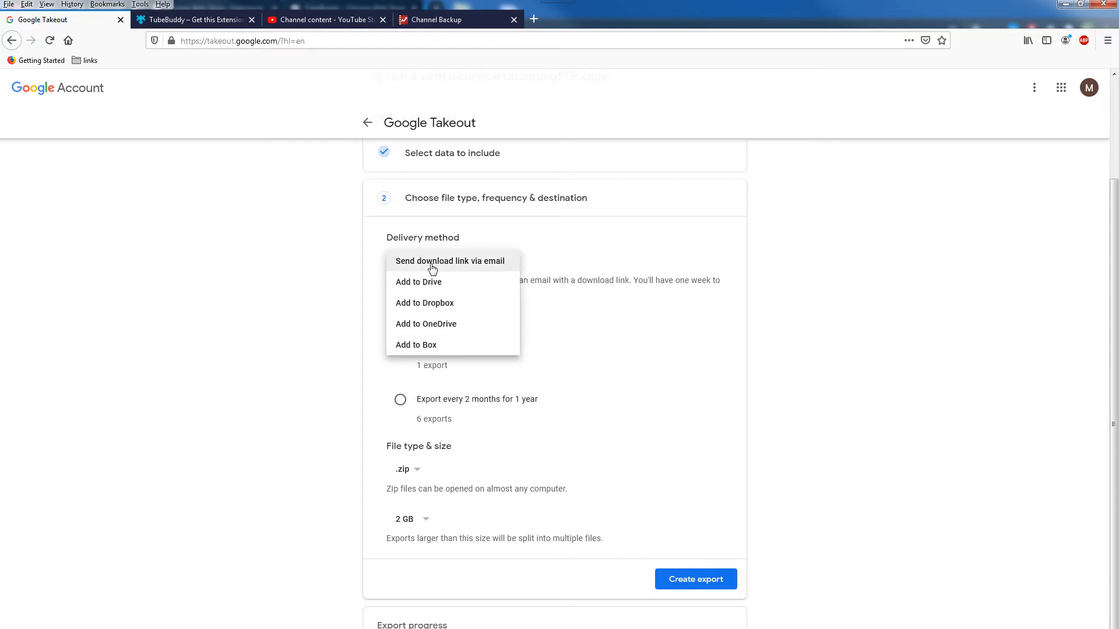
pyautogui.moveTo(501, 269)
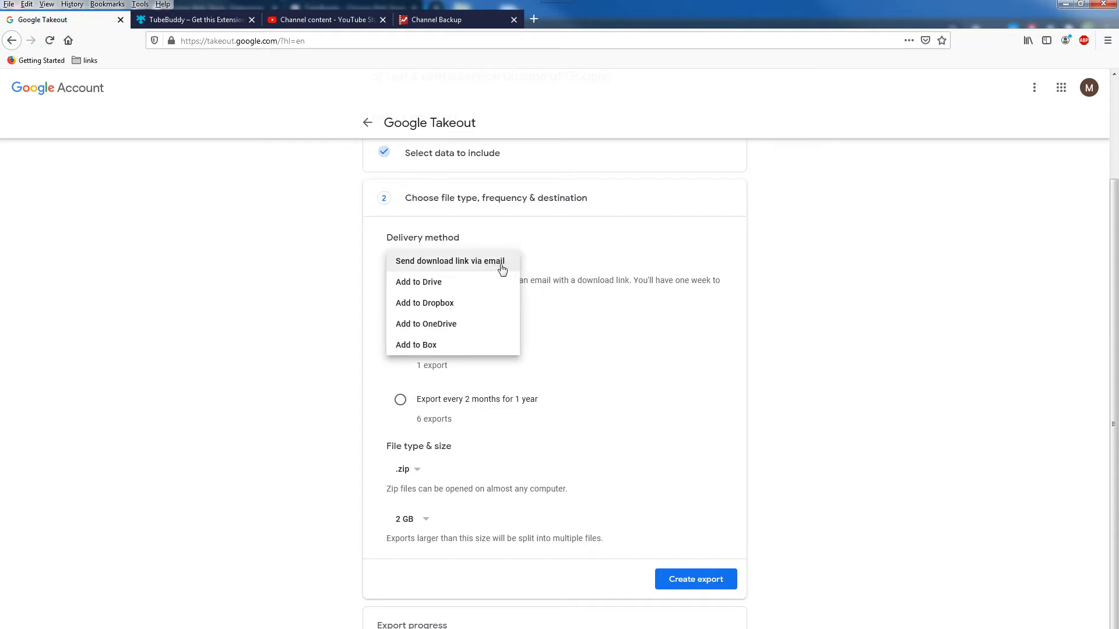
pyautogui.moveTo(465, 290)
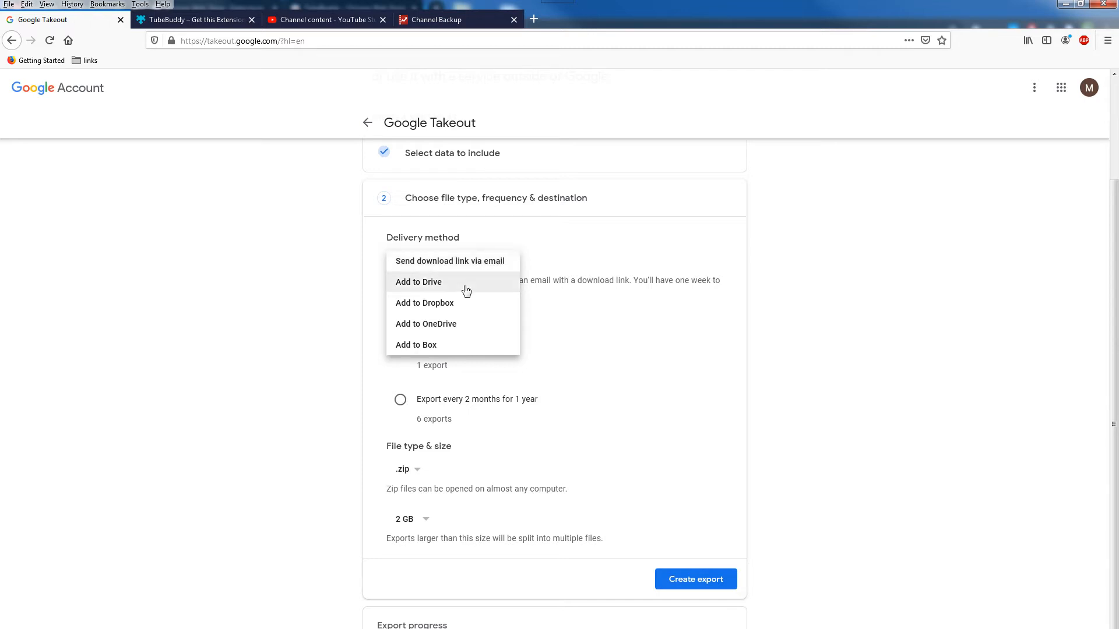
pyautogui.moveTo(462, 301)
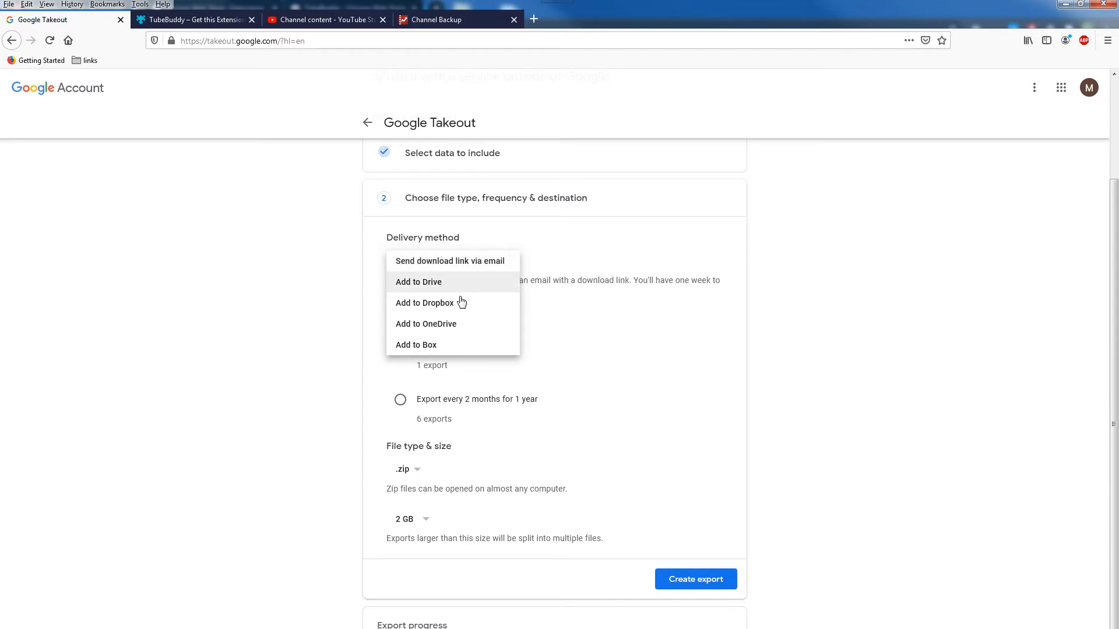
pyautogui.moveTo(462, 326)
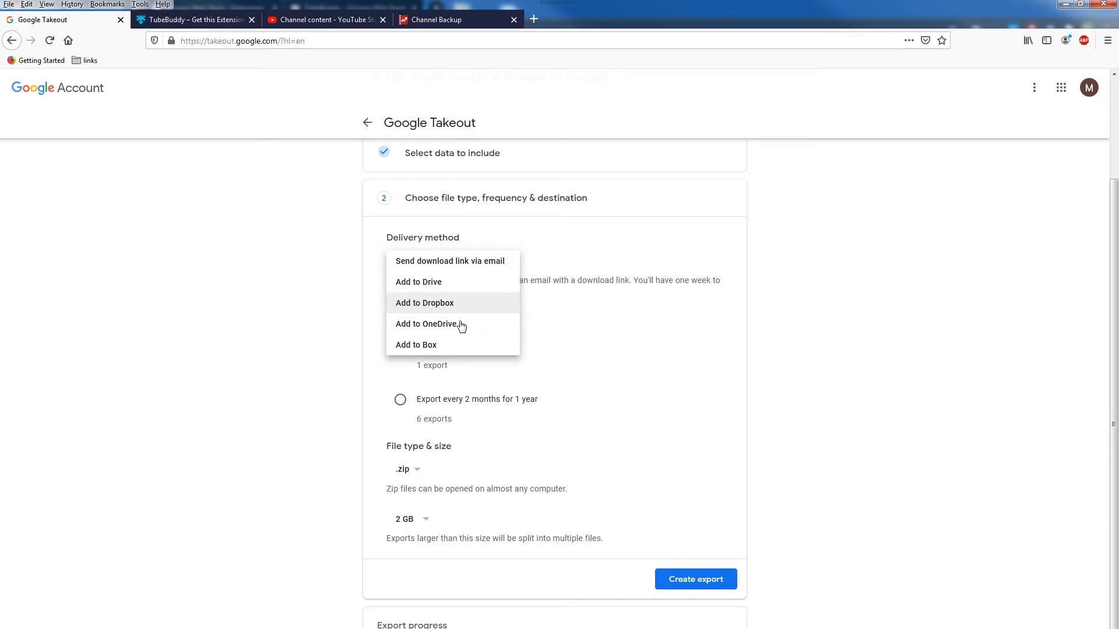
pyautogui.moveTo(417, 345)
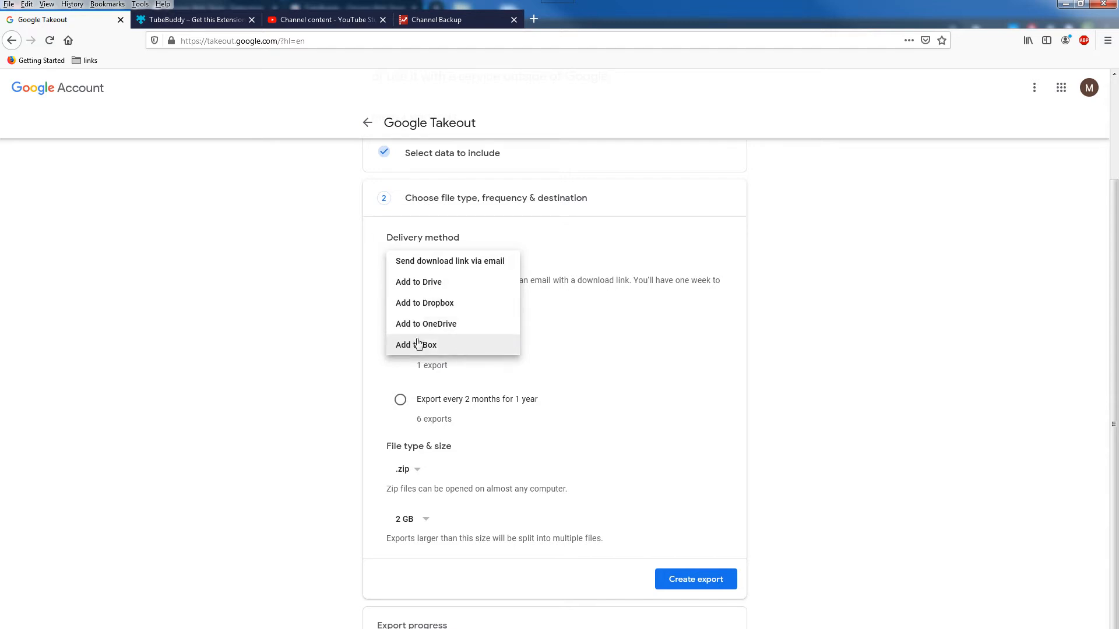
# - Keep 'Send download link via email' as the delivery method for a one-time .zip export
pyautogui.click(450, 259)
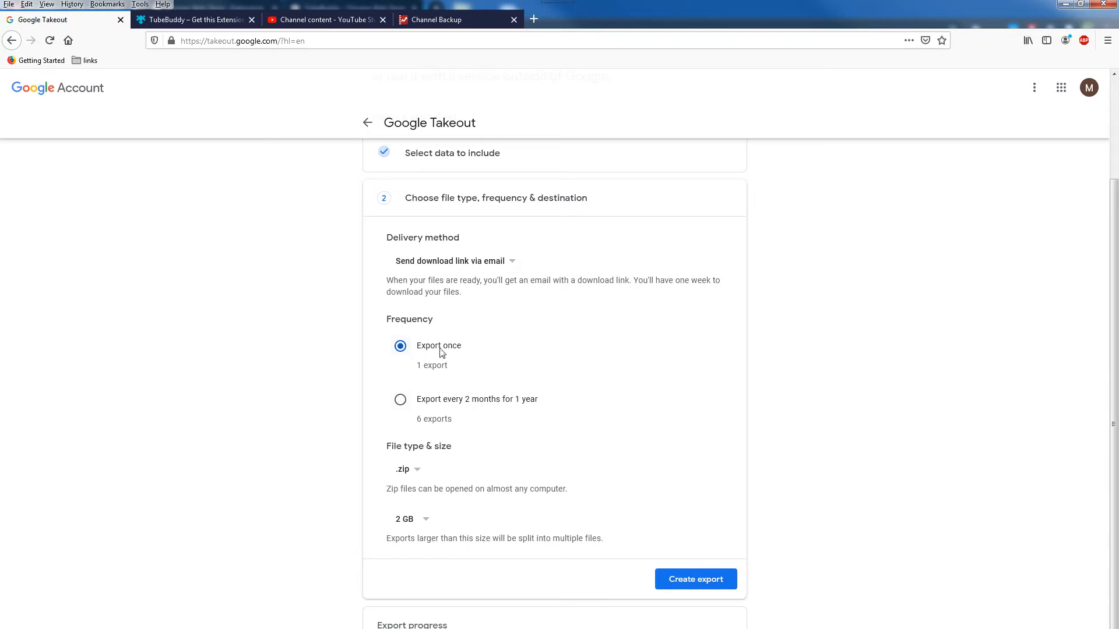
pyautogui.moveTo(437, 403)
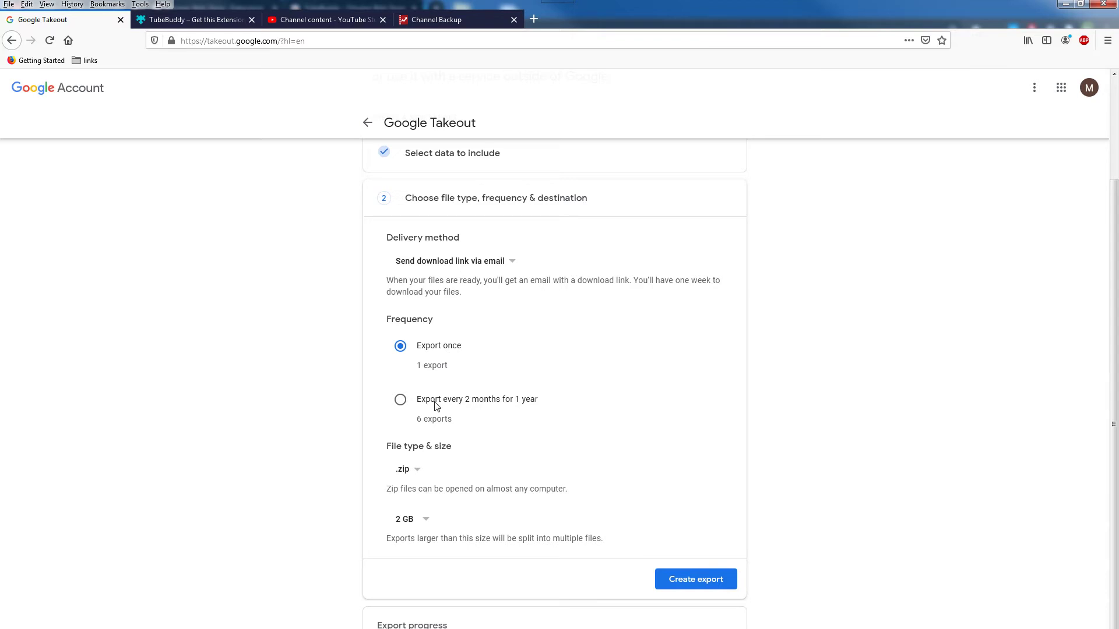
pyautogui.moveTo(529, 413)
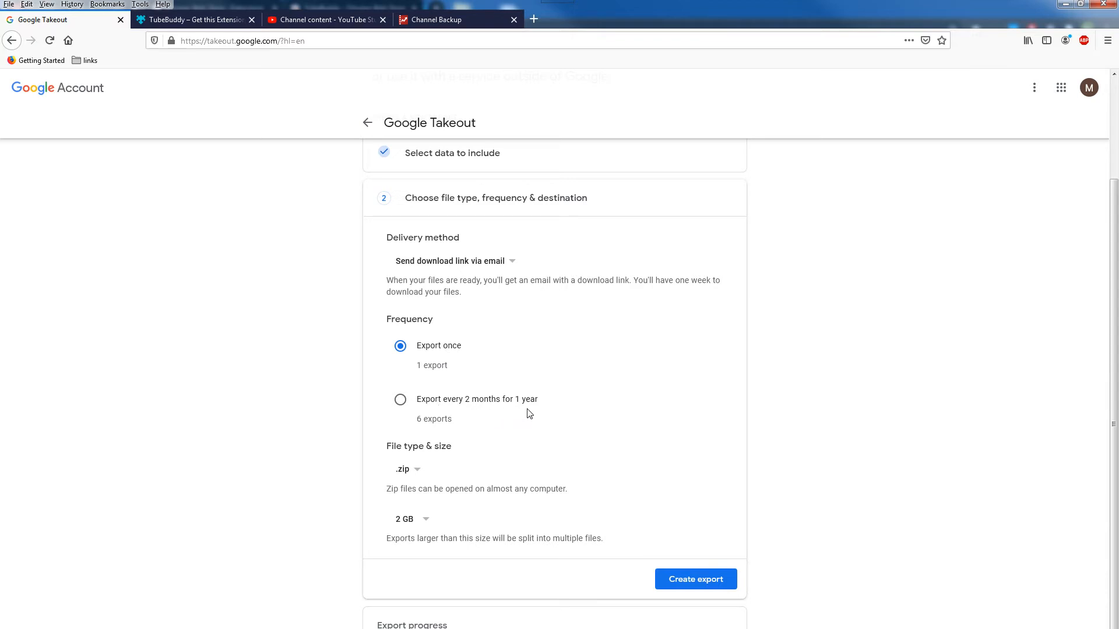
pyautogui.moveTo(421, 472)
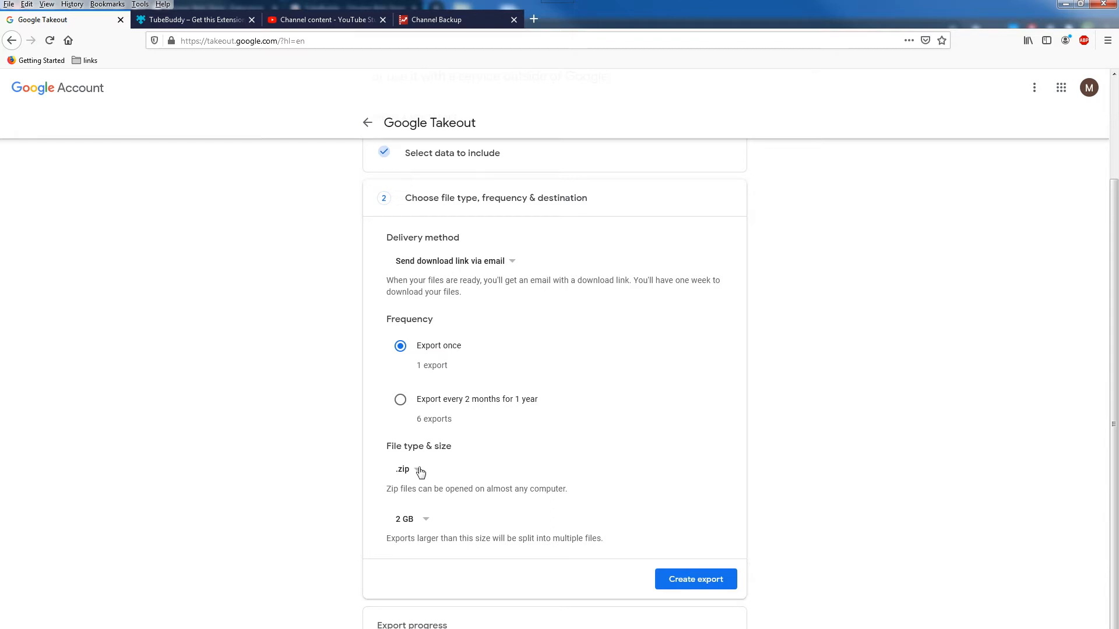
pyautogui.click(408, 469)
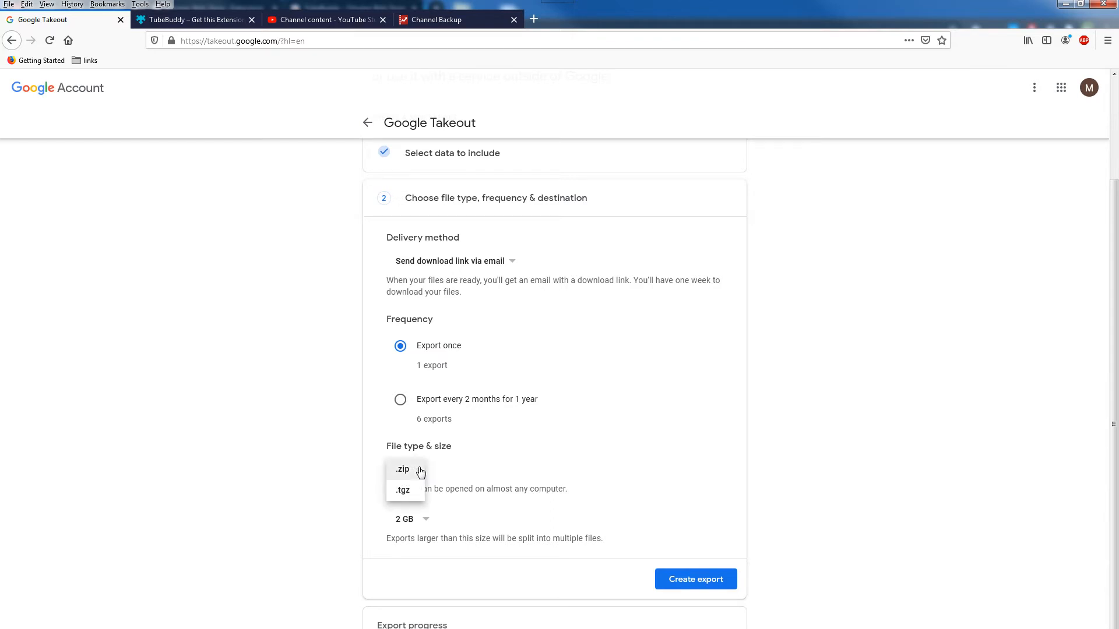
pyautogui.click(402, 469)
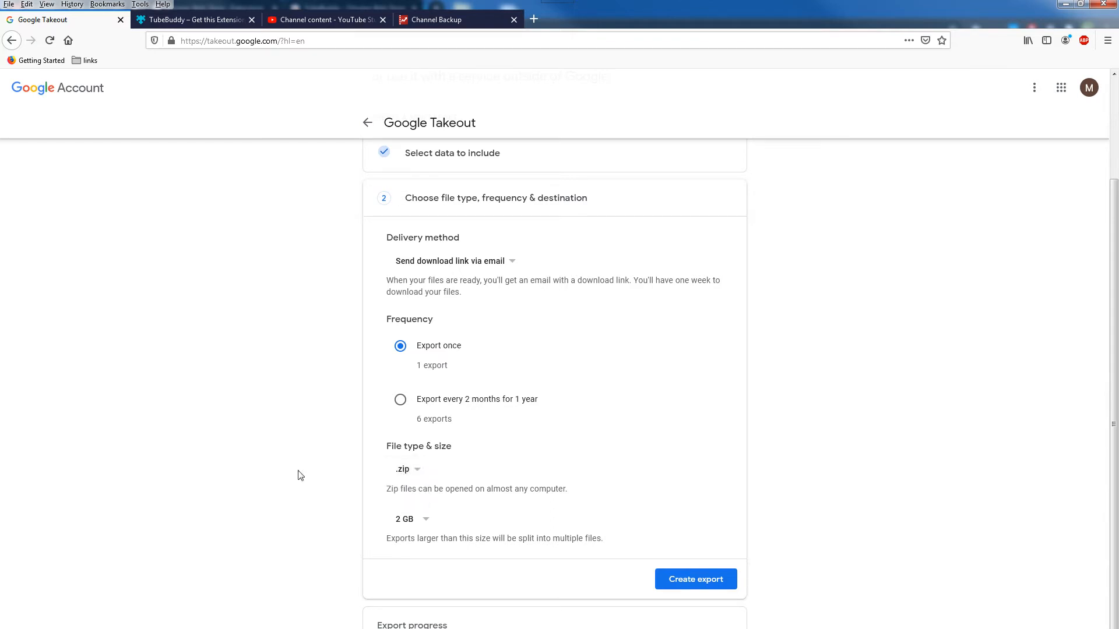
pyautogui.moveTo(392, 543)
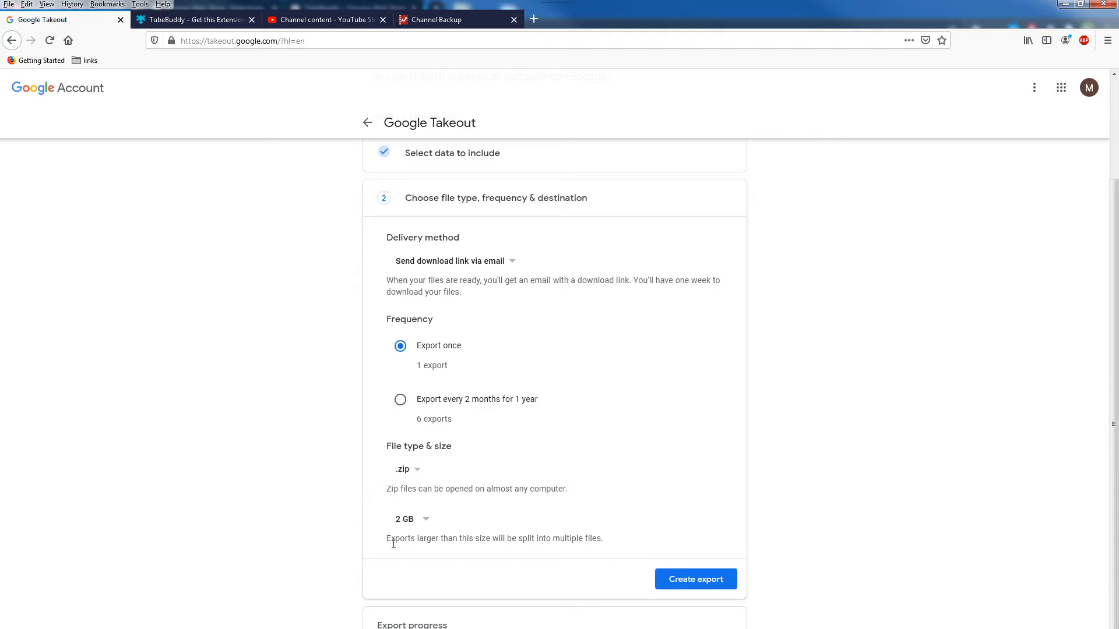
pyautogui.moveTo(487, 541)
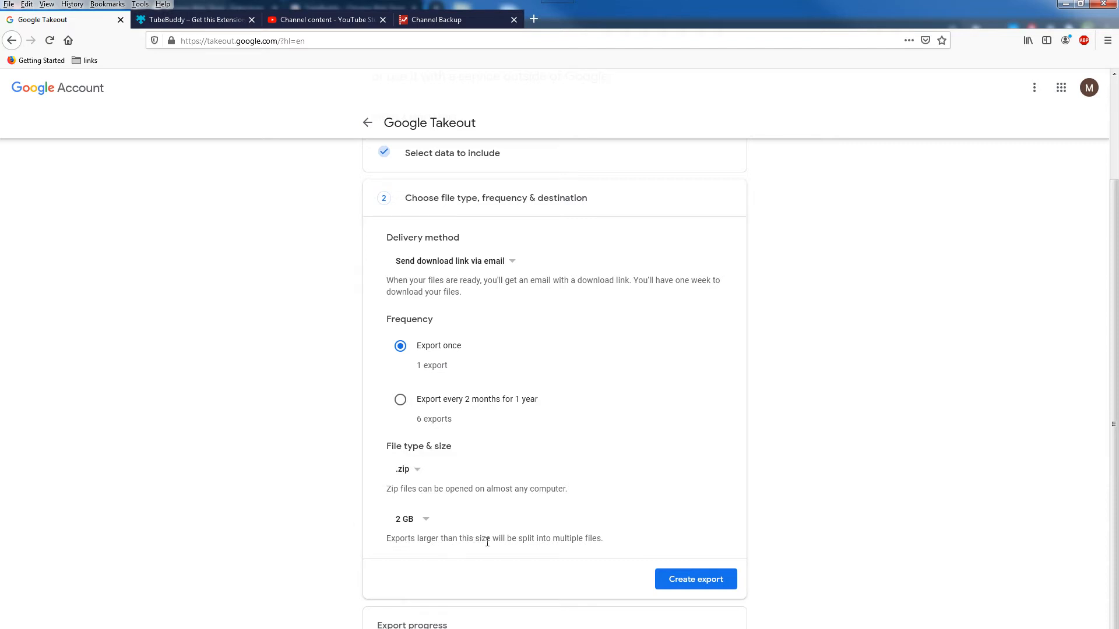
pyautogui.click(407, 518)
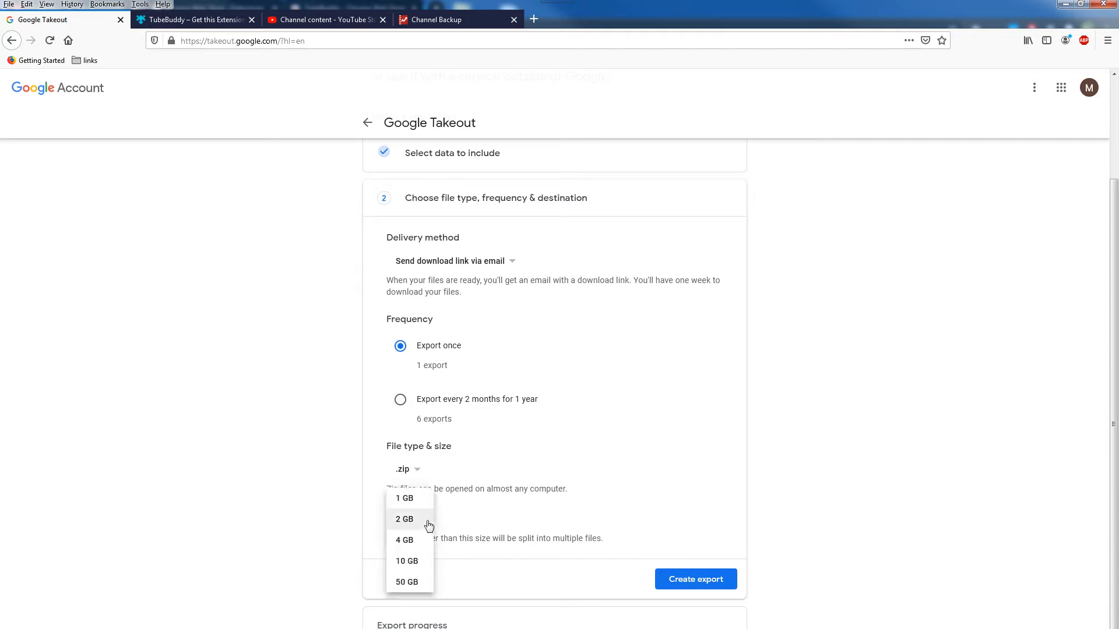
pyautogui.moveTo(422, 565)
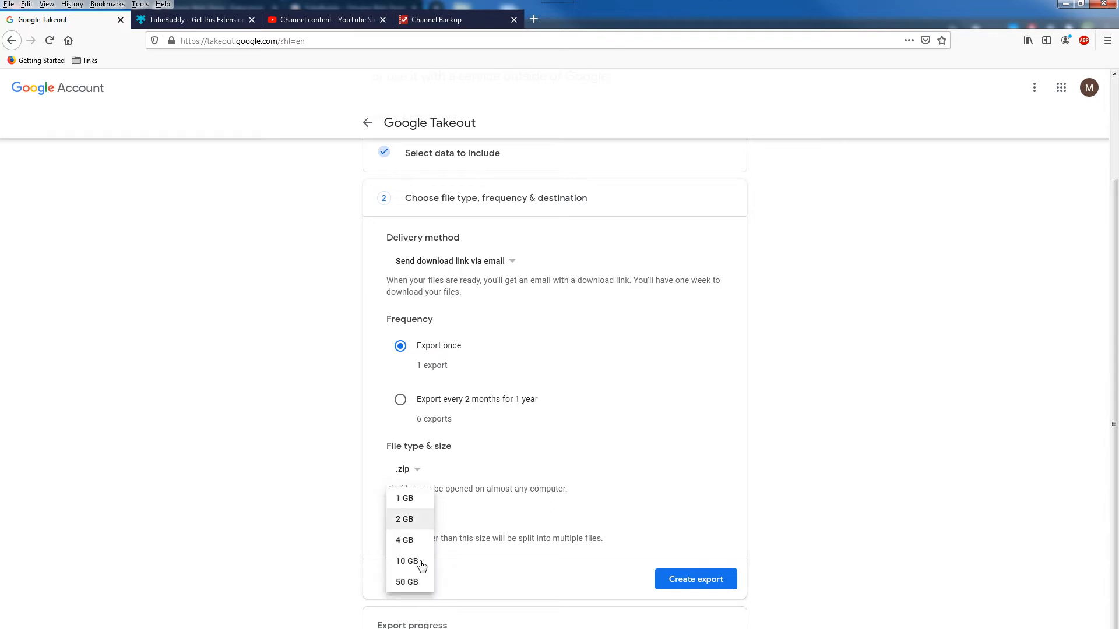
pyautogui.click(404, 519)
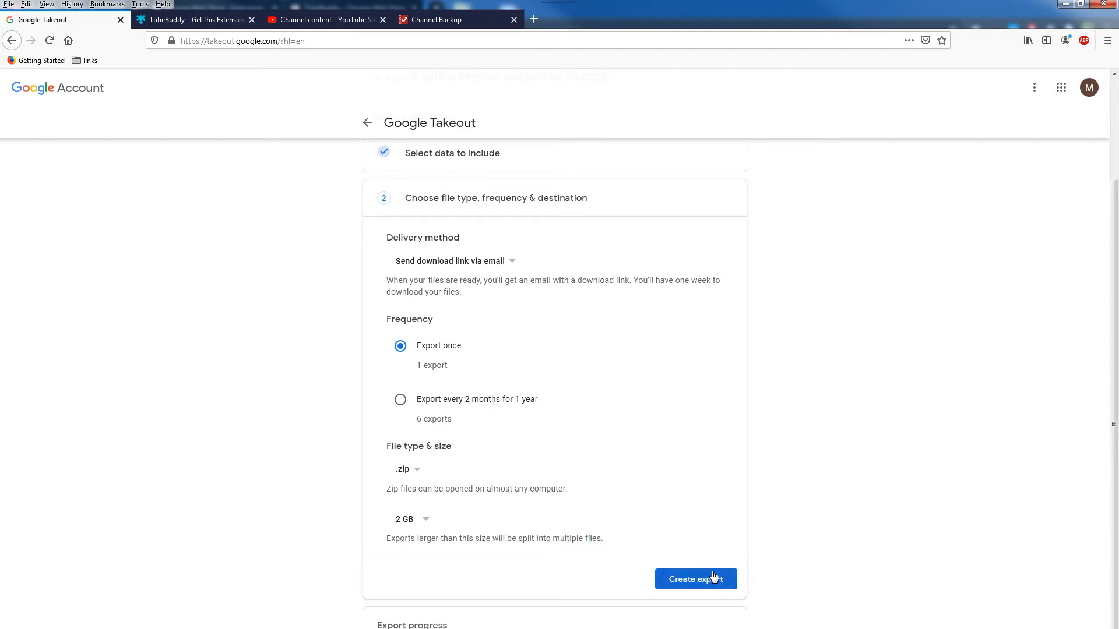
pyautogui.moveTo(816, 413)
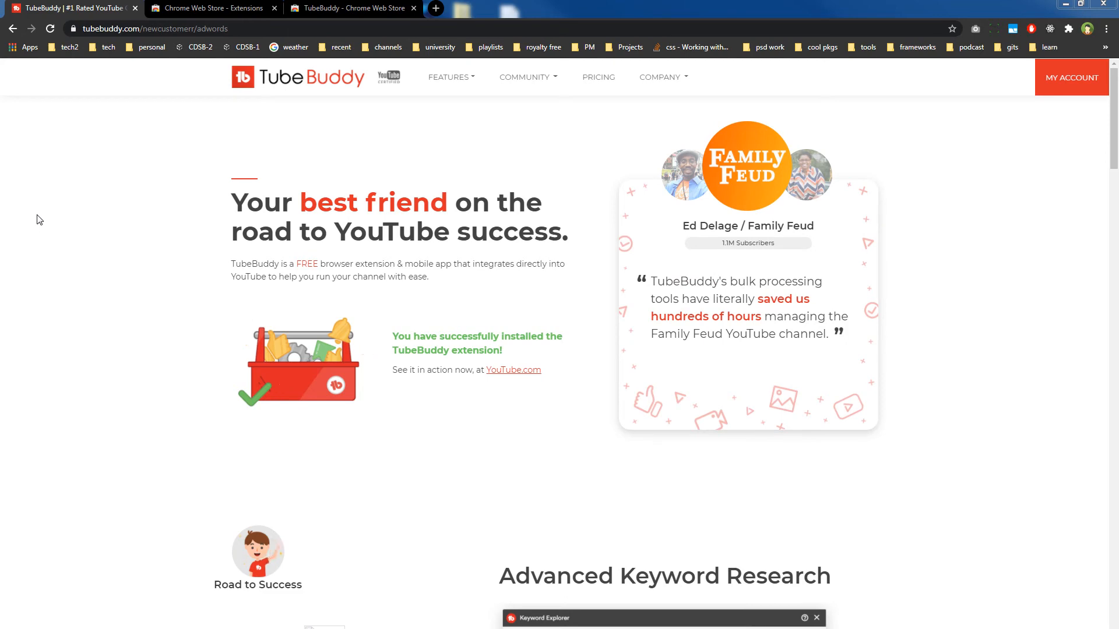
pyautogui.moveTo(162, 115)
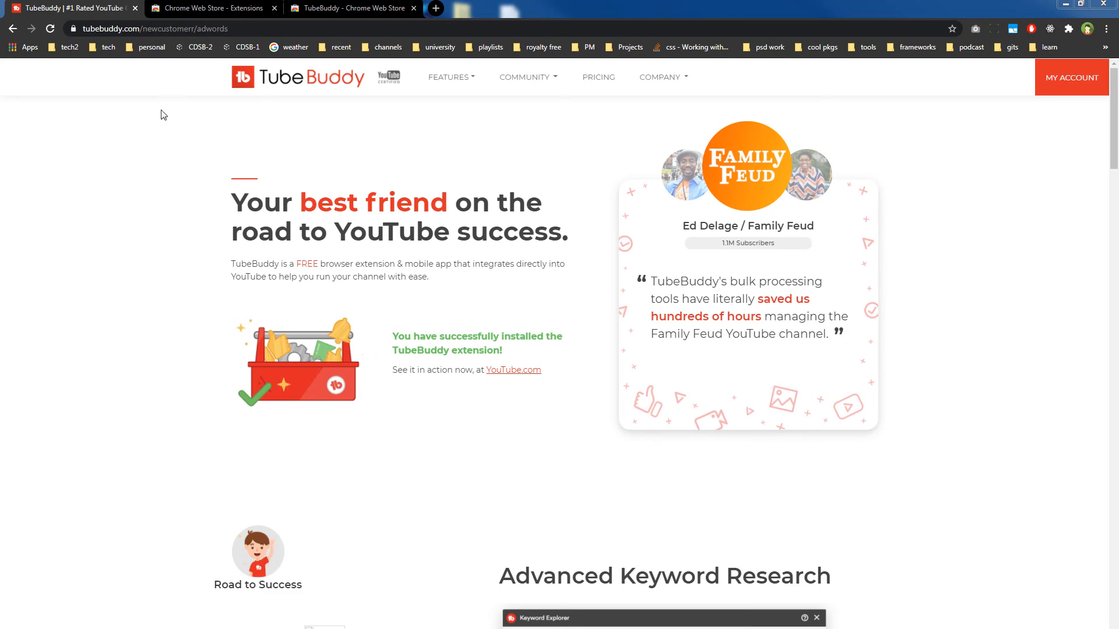
# - Search 'tube' in the Chrome Web Store and bring up the TubeBuddy listing showing Remove from Chrome
pyautogui.click(208, 8)
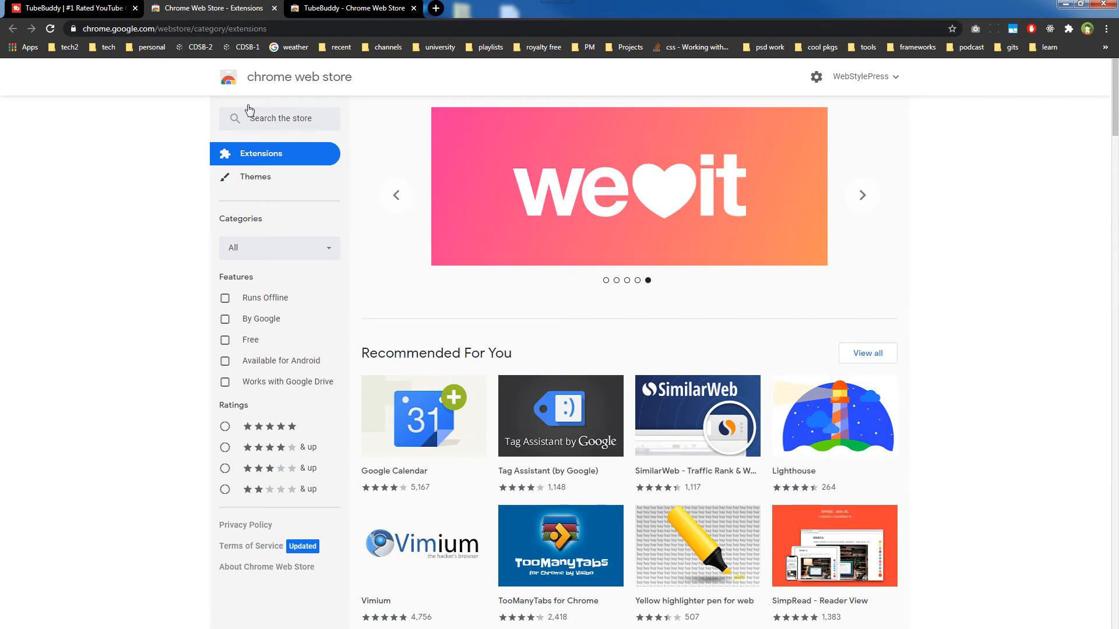
pyautogui.write('t')
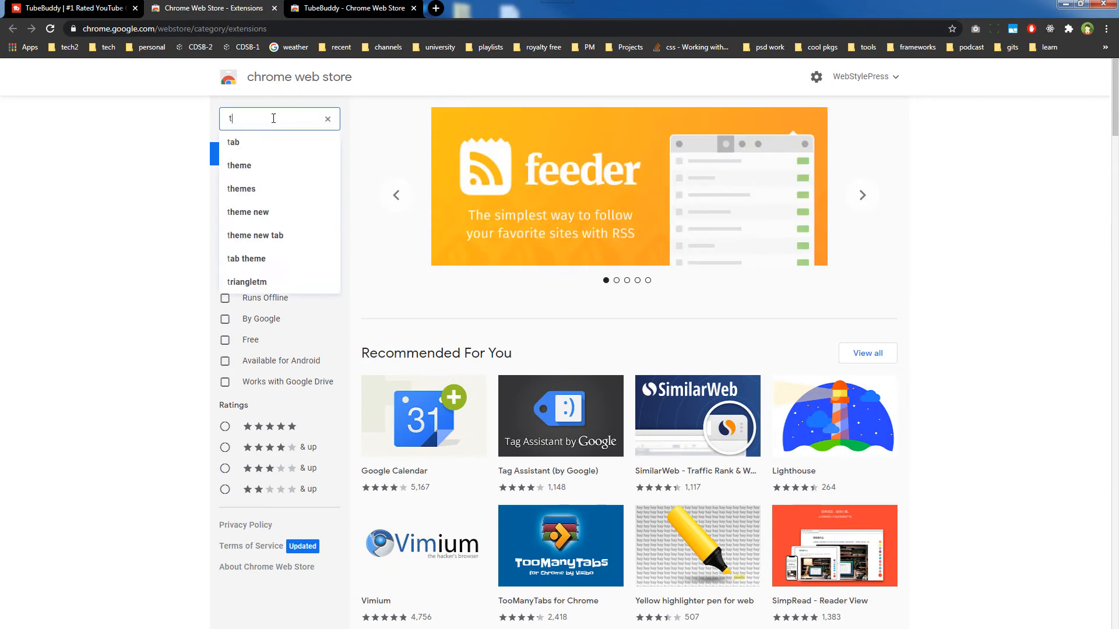
pyautogui.write('ubebuddy')
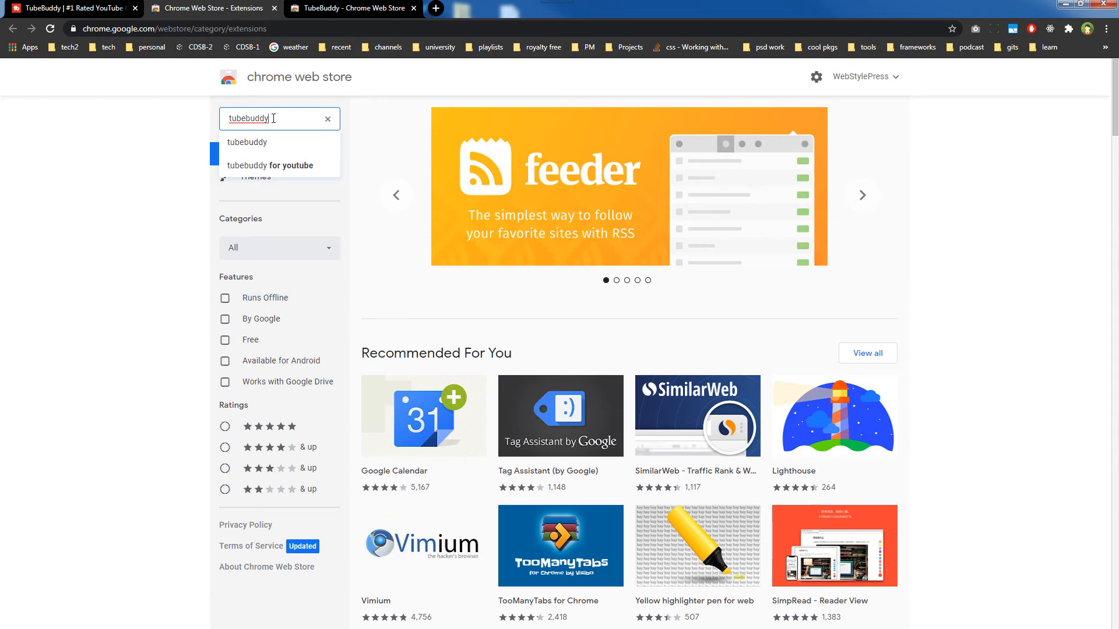
pyautogui.click(328, 119)
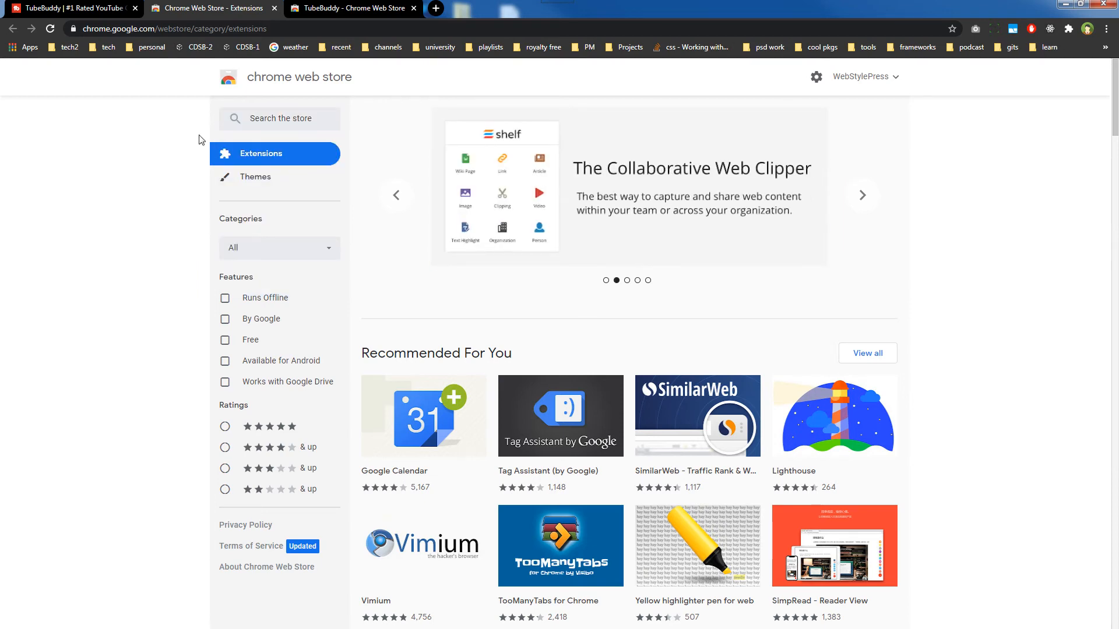
pyautogui.click(350, 9)
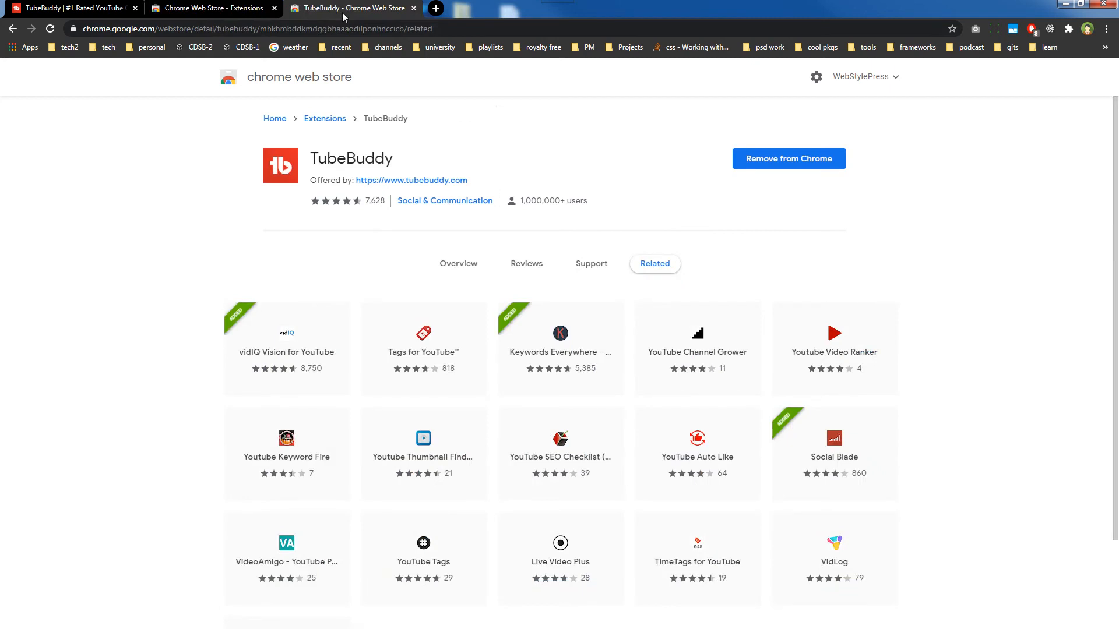
pyautogui.moveTo(865, 142)
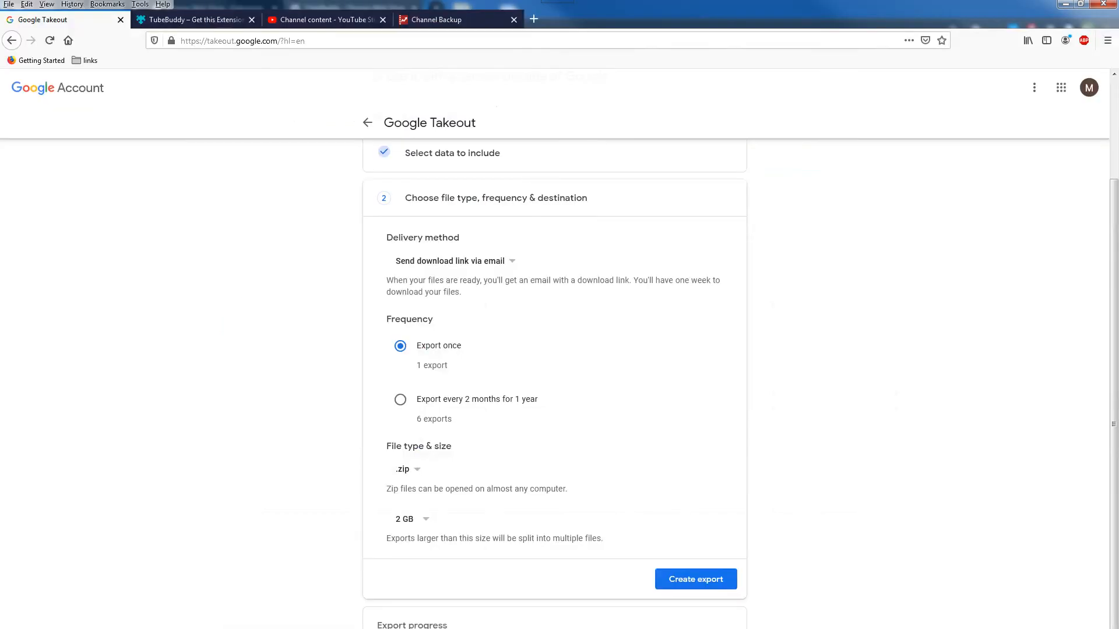
pyautogui.click(195, 20)
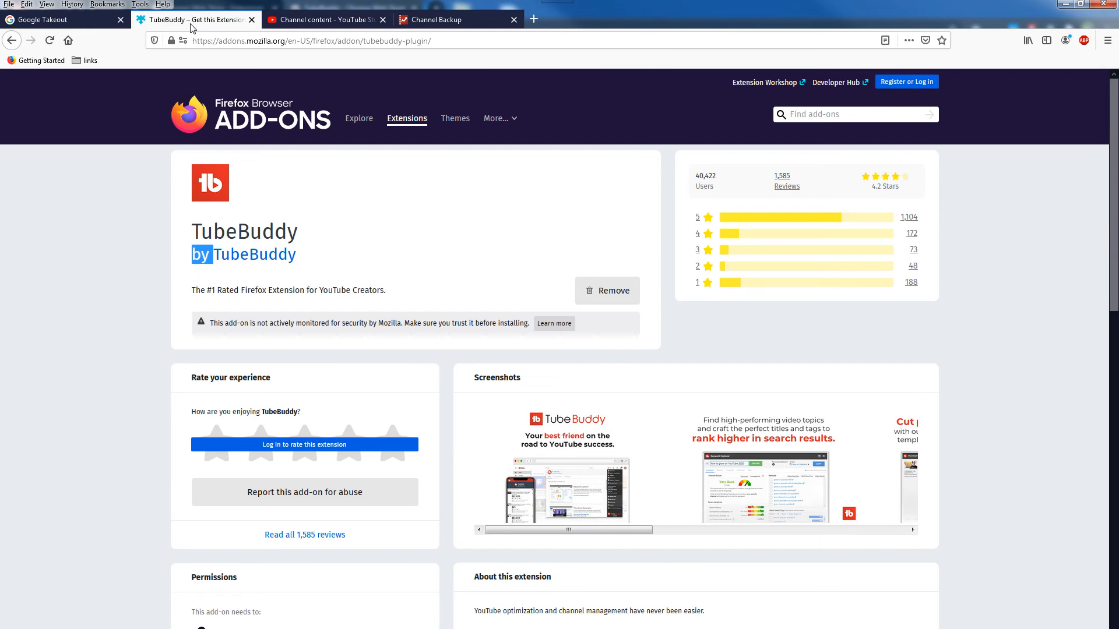
pyautogui.click(323, 20)
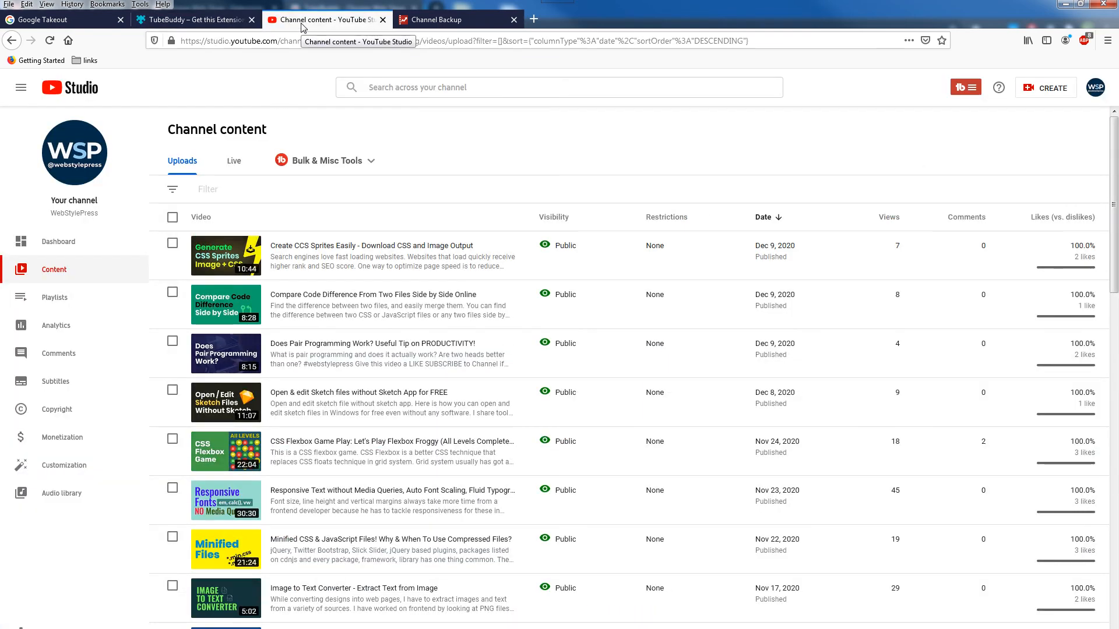
pyautogui.moveTo(704, 117)
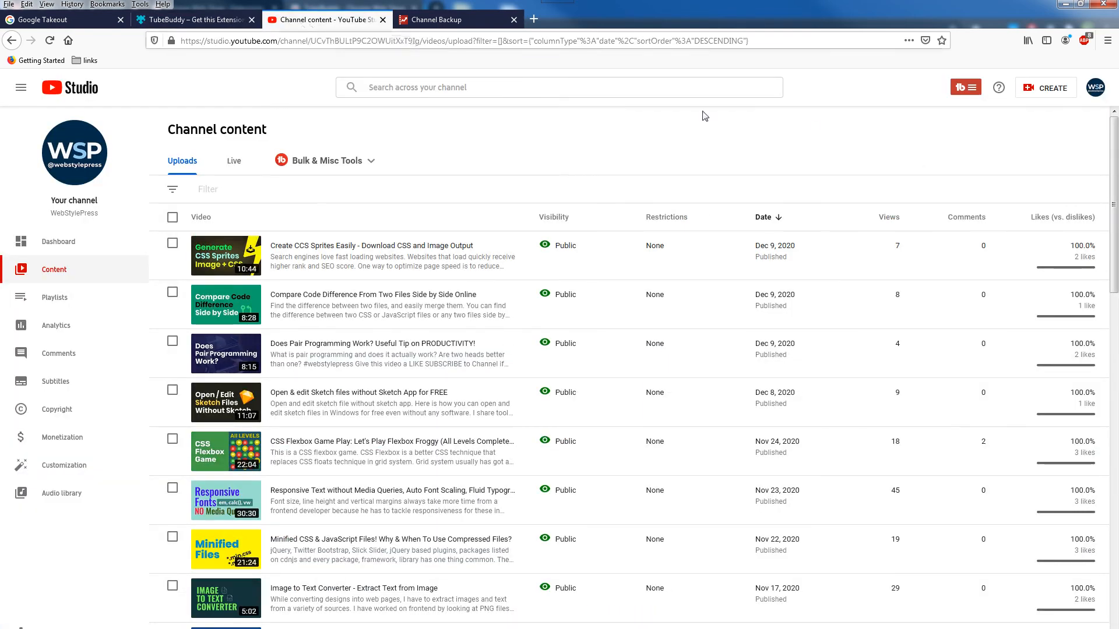
pyautogui.moveTo(965, 87)
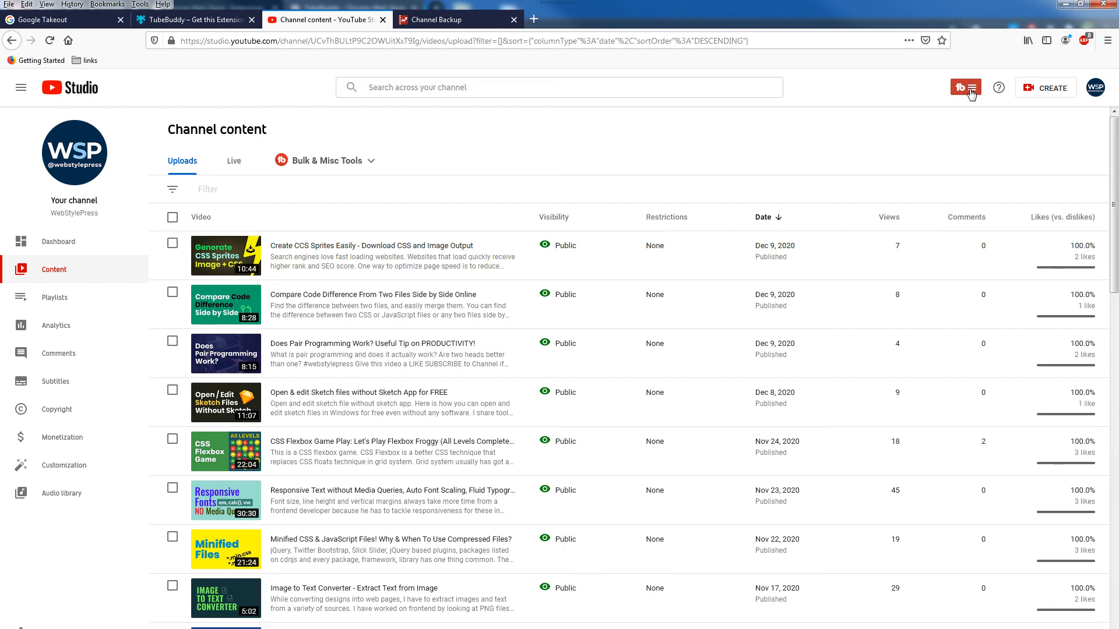
pyautogui.moveTo(60, 262)
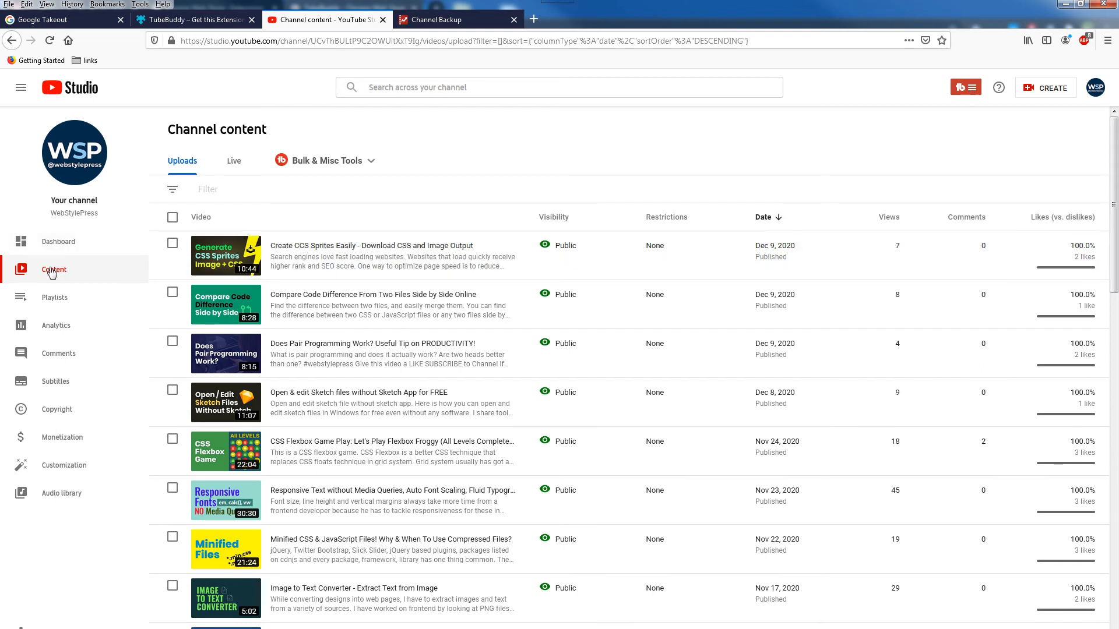
pyautogui.moveTo(436, 161)
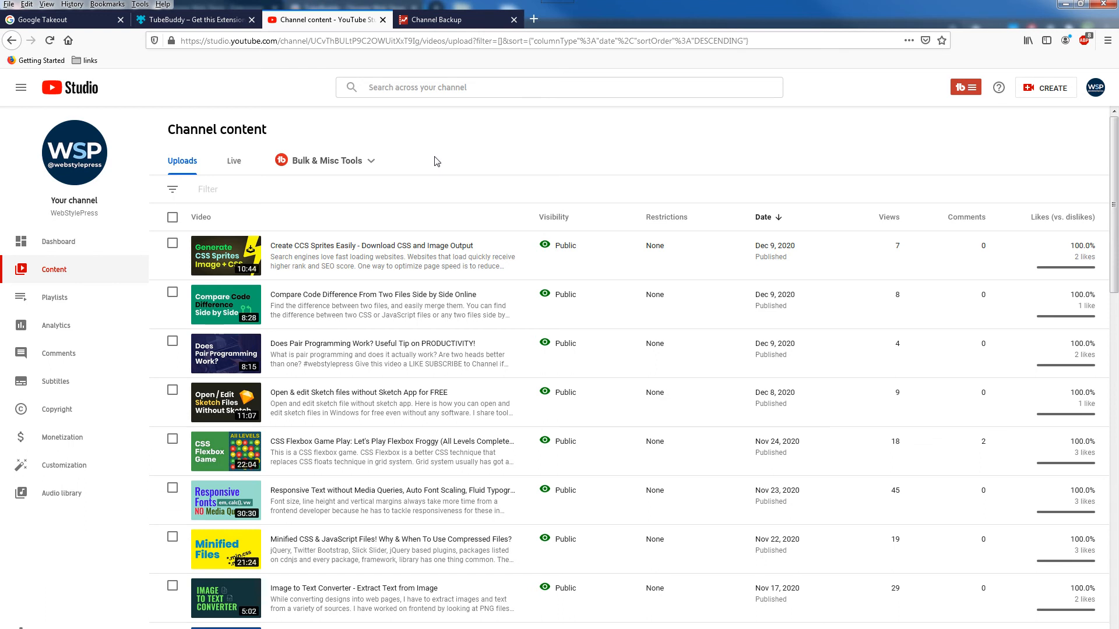
pyautogui.moveTo(364, 164)
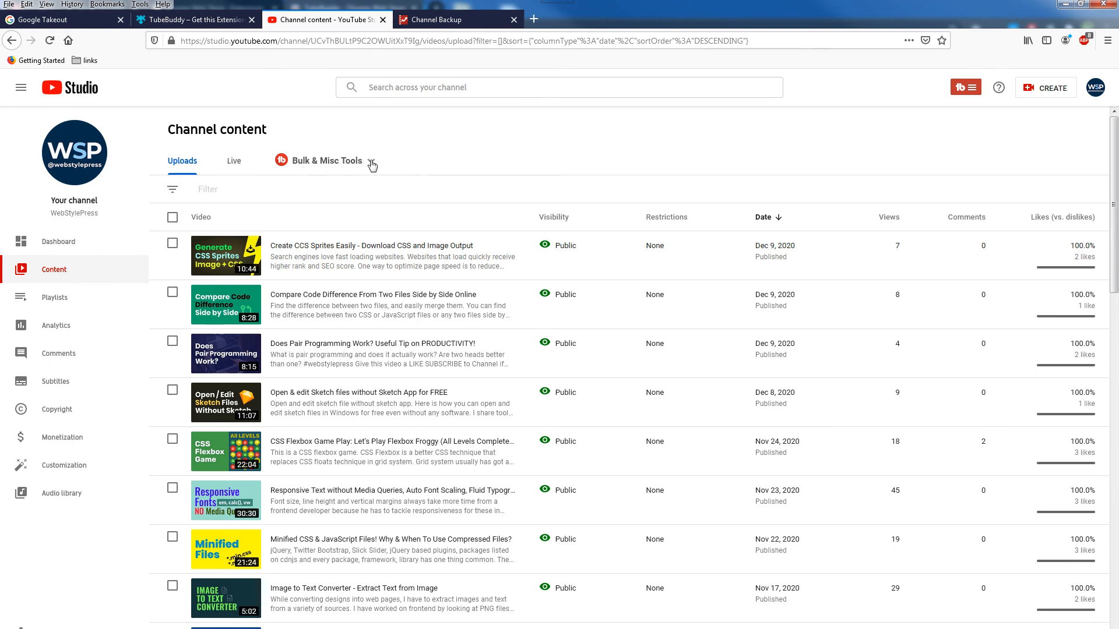
# - Expand TubeBuddy's Bulk & Misc Tools menu next to the Uploads and Live tabs
pyautogui.click(341, 159)
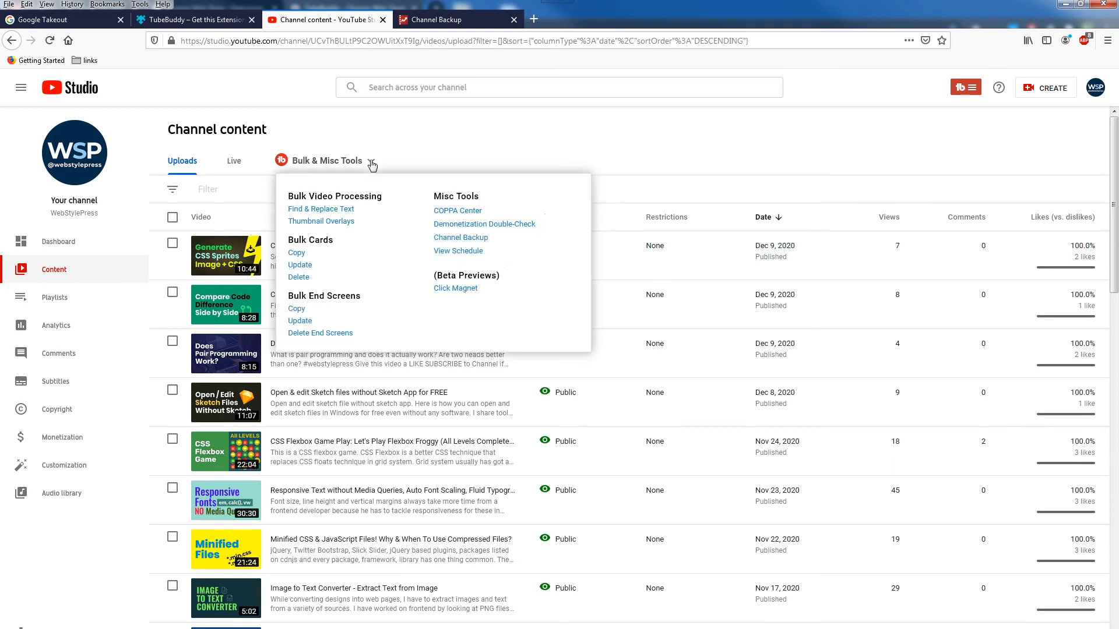
pyautogui.moveTo(461, 238)
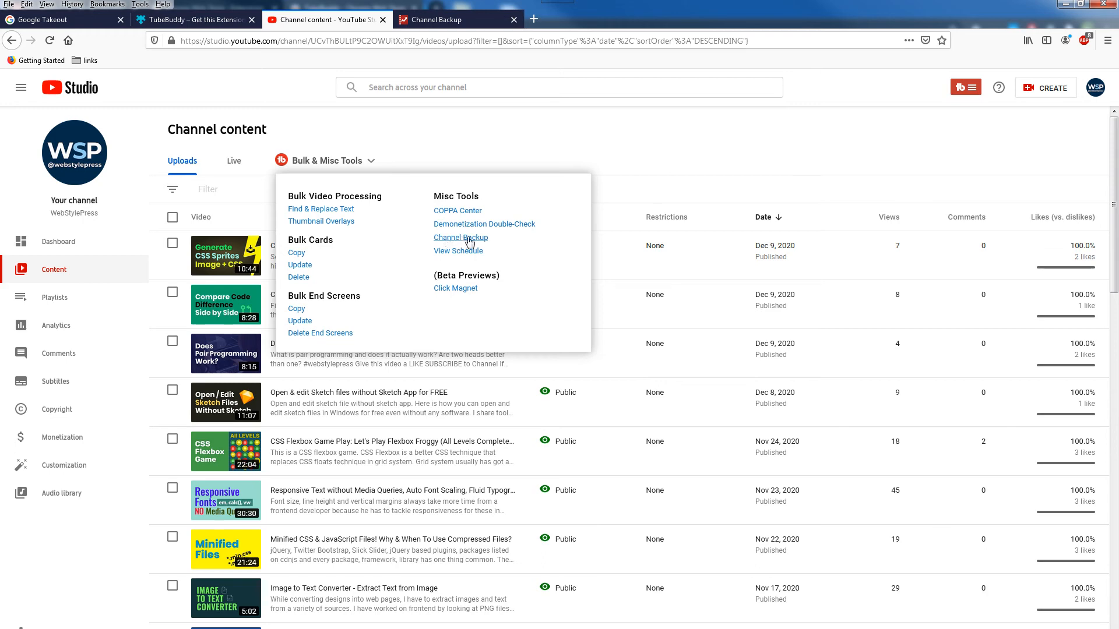
# - Bring up Channel Backup and highlight the Channel Id and other metadata items it covers
pyautogui.click(460, 238)
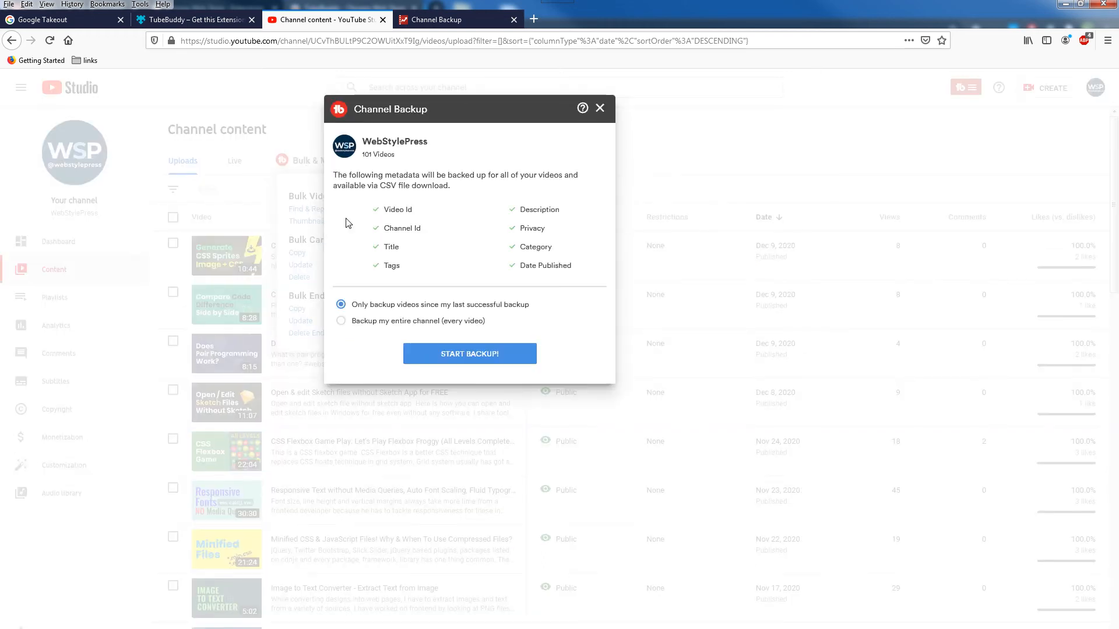
pyautogui.moveTo(396, 227)
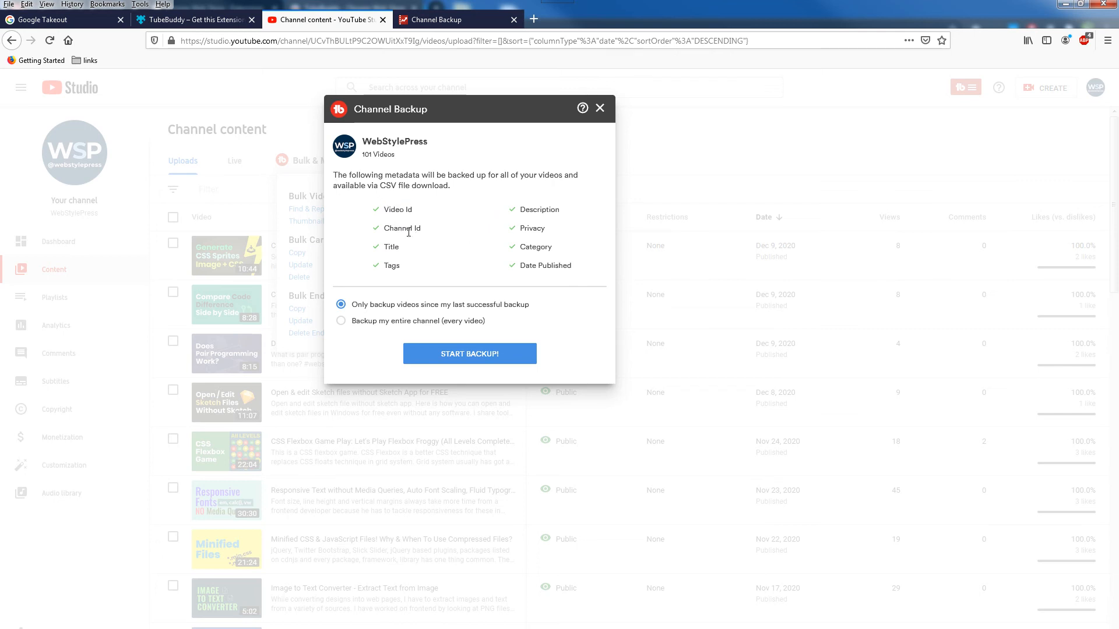
pyautogui.doubleClick(396, 228)
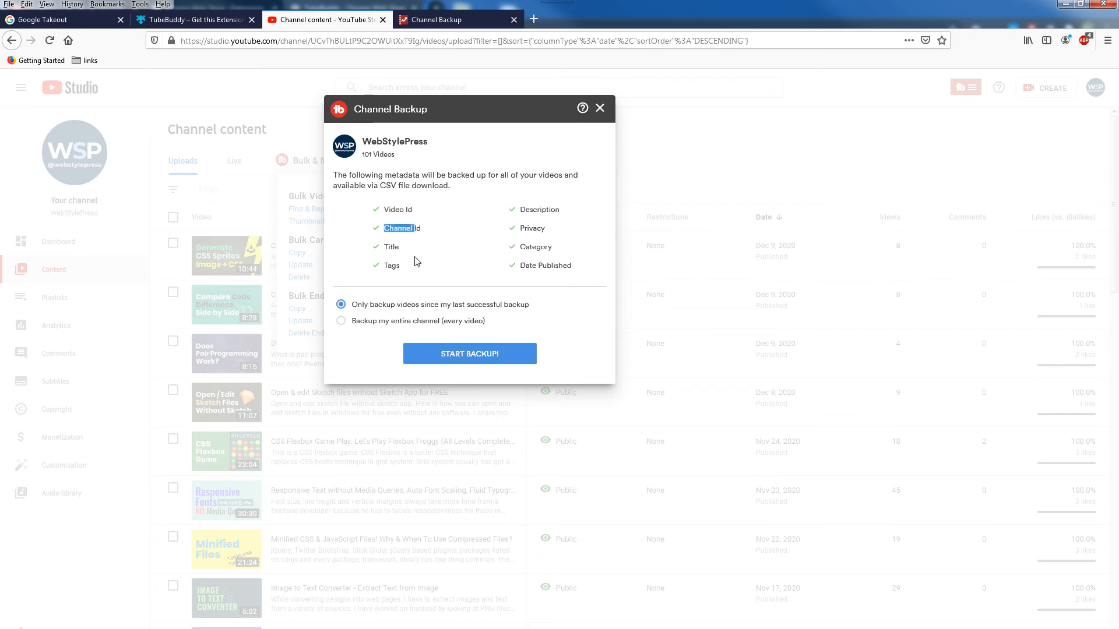
pyautogui.moveTo(540, 265)
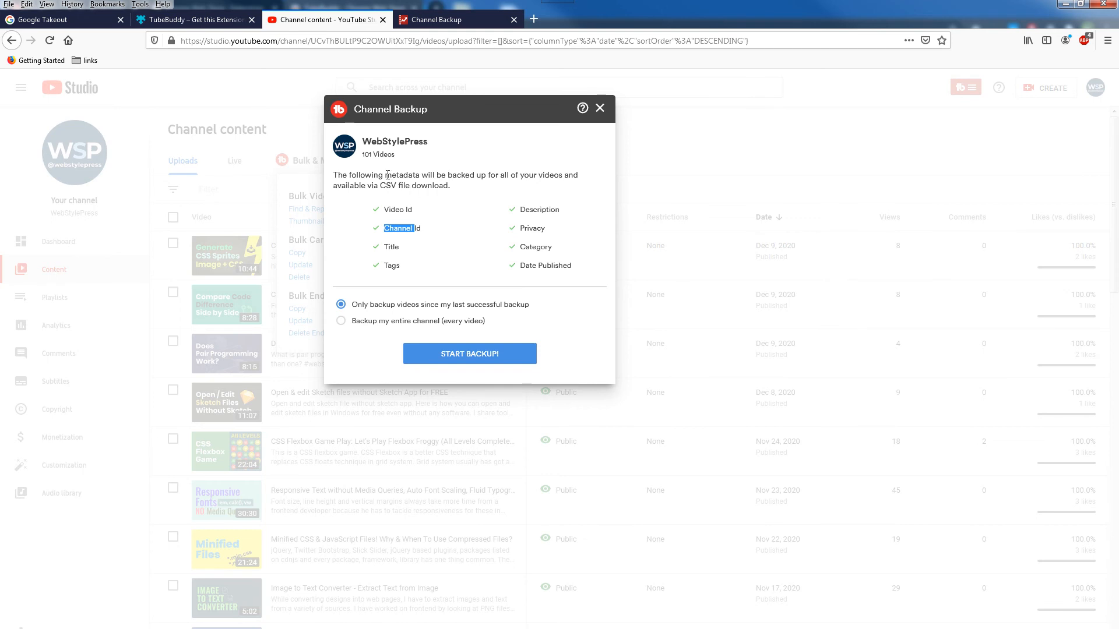
pyautogui.doubleClick(402, 175)
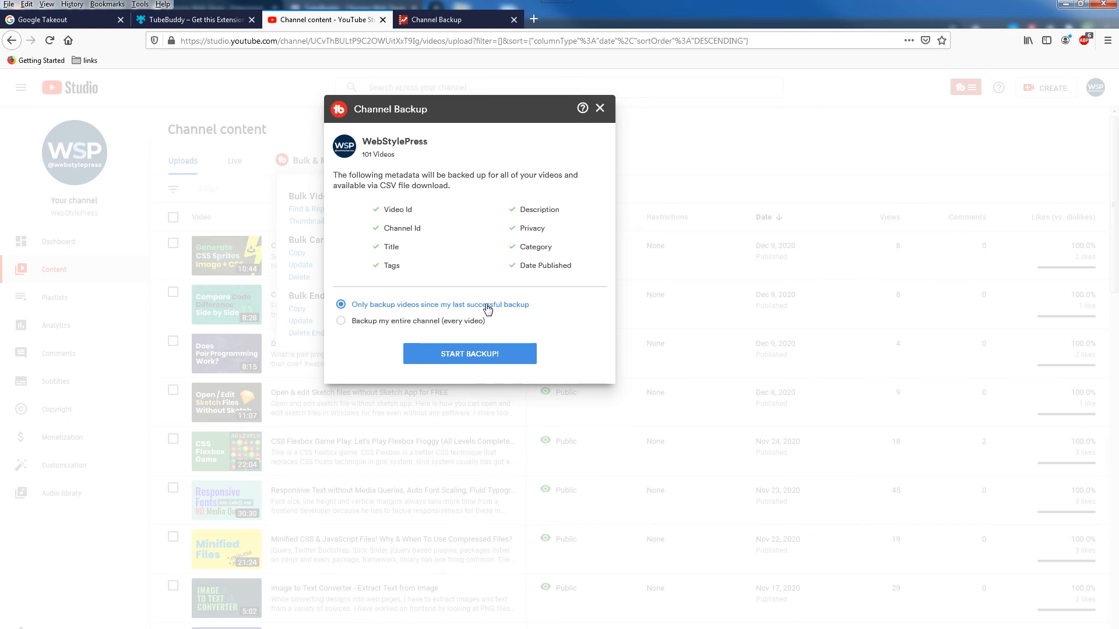
pyautogui.moveTo(374, 327)
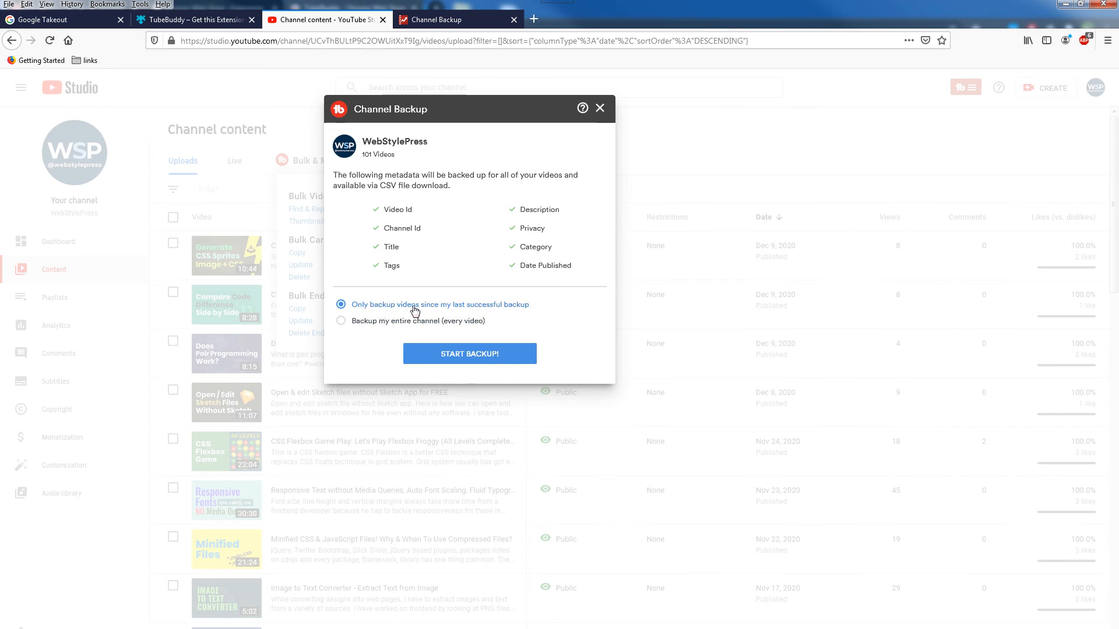
pyautogui.moveTo(512, 312)
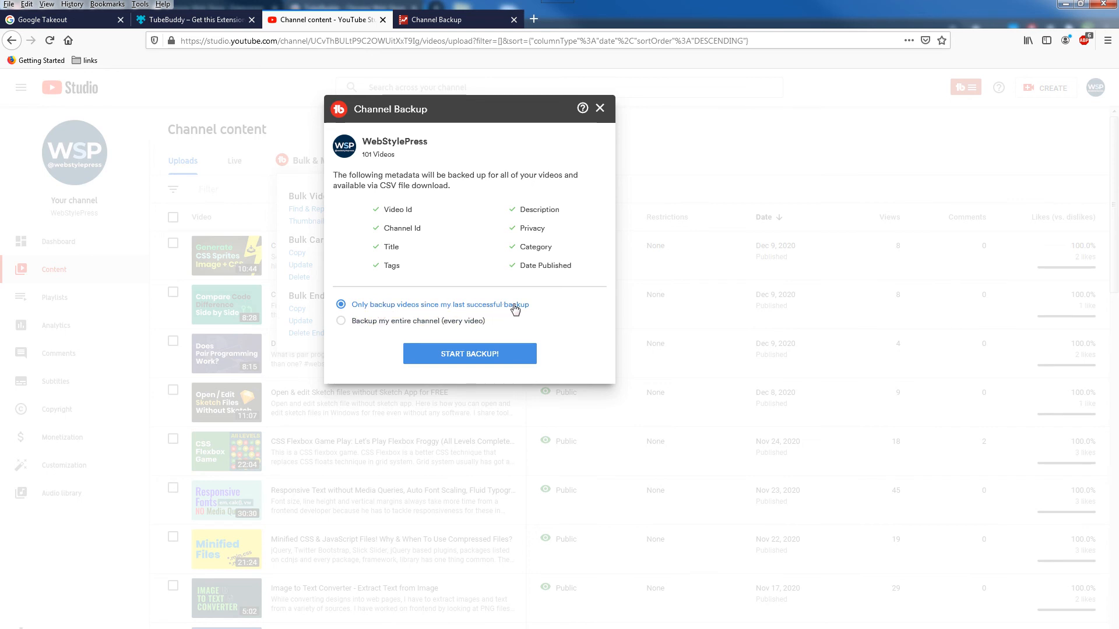
pyautogui.moveTo(408, 326)
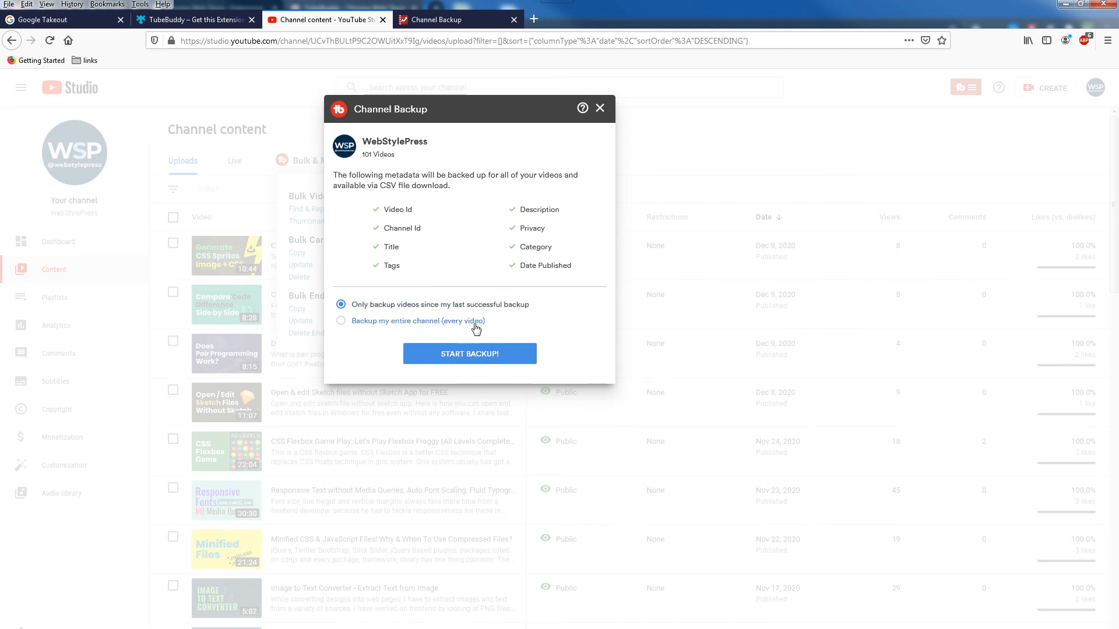
pyautogui.moveTo(605, 135)
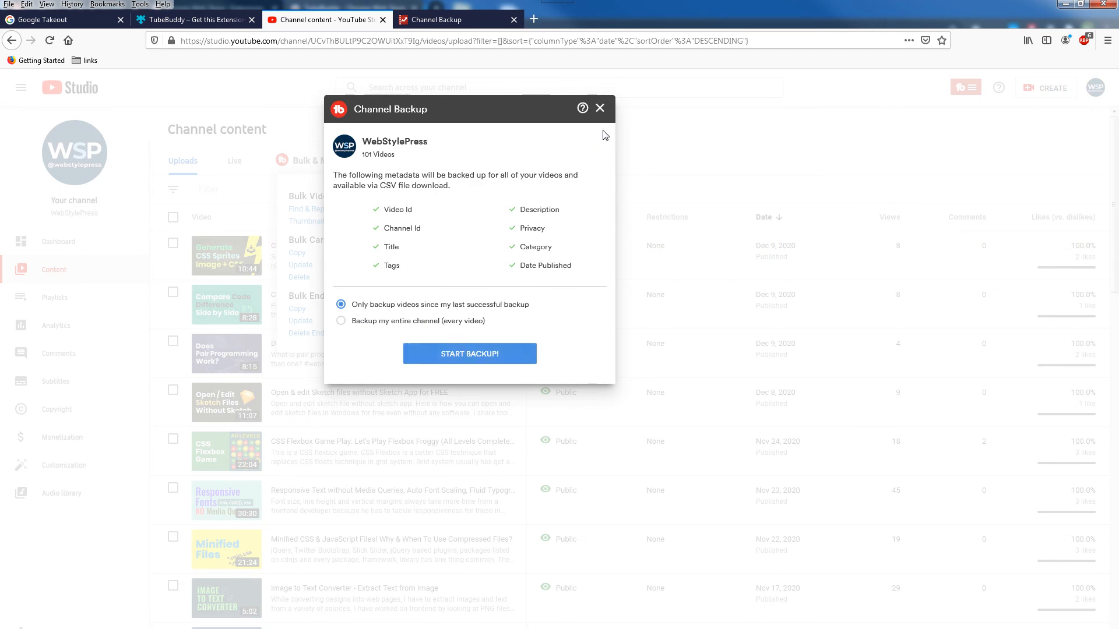
# - Close the Channel Backup dialog with the default incremental option, then dismiss the tools menu
pyautogui.click(599, 107)
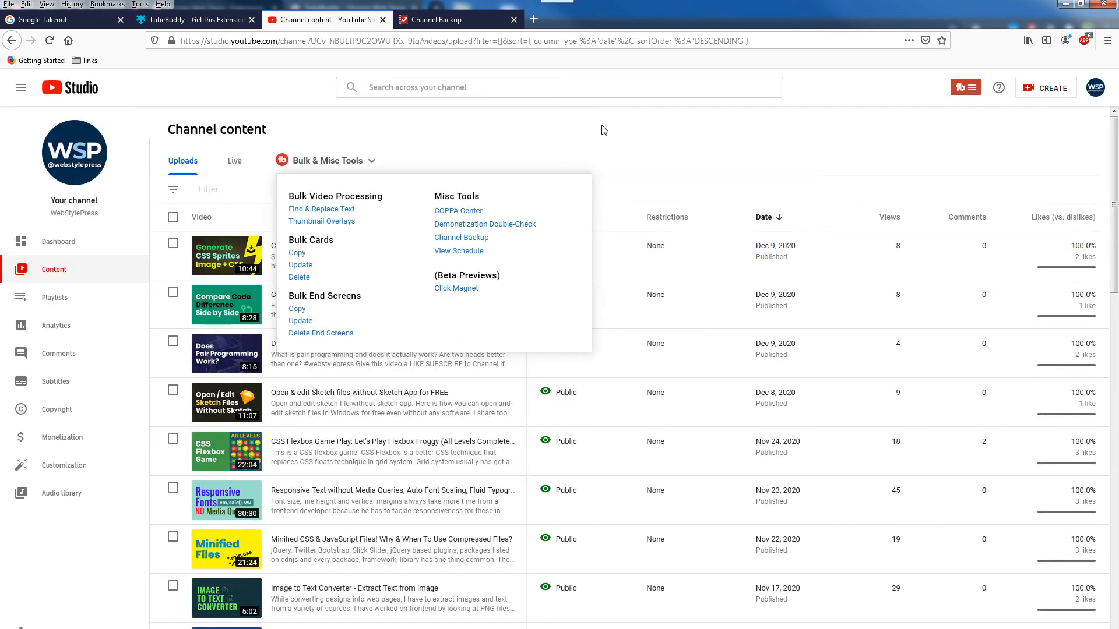
pyautogui.click(456, 20)
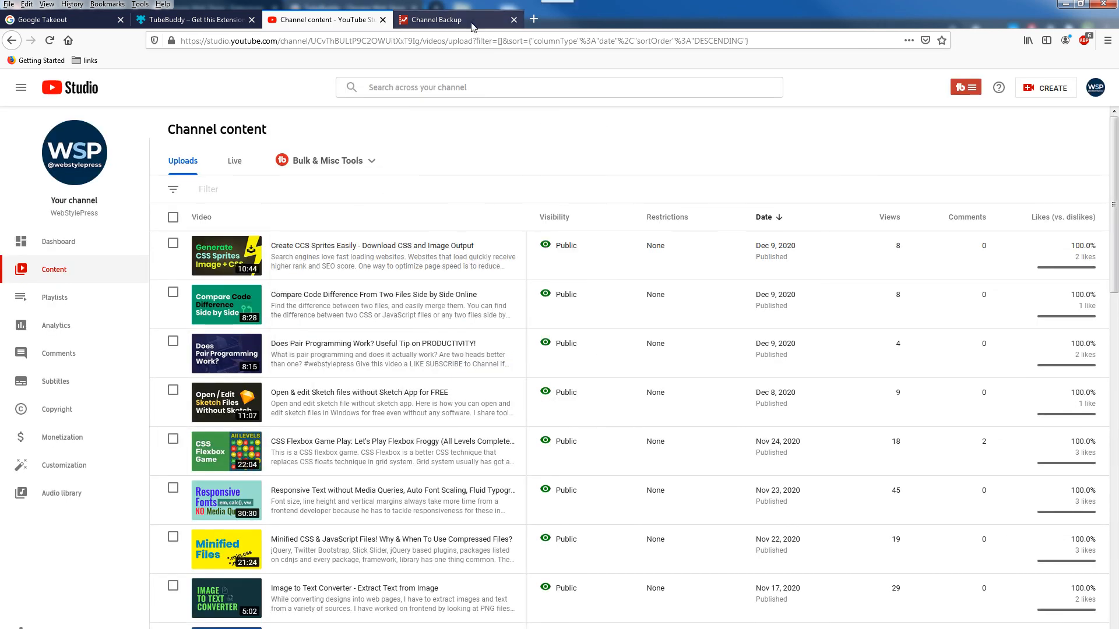
# - Switch to the Channel Backup tab showing 101 videos backed up with a Download CSV button
pyautogui.click(437, 20)
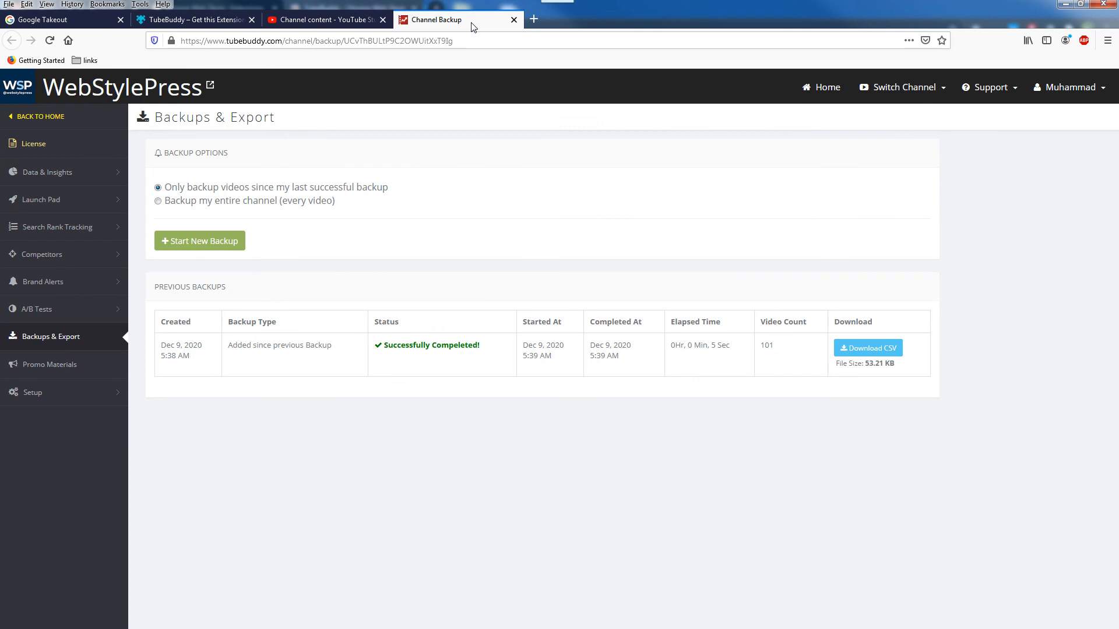
pyautogui.moveTo(160, 336)
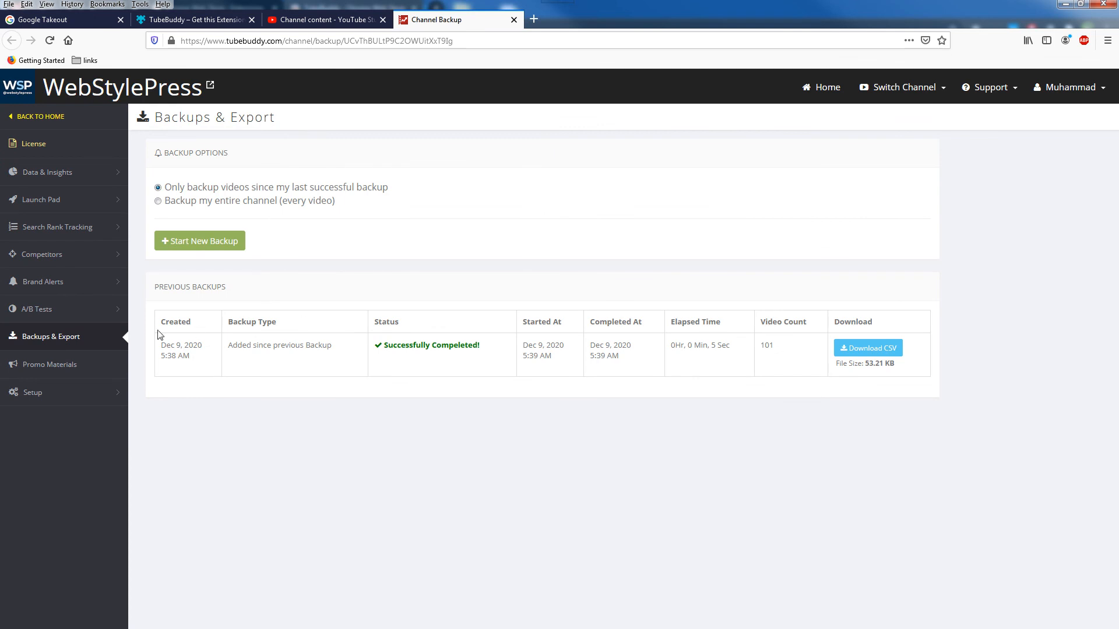
pyautogui.moveTo(80, 342)
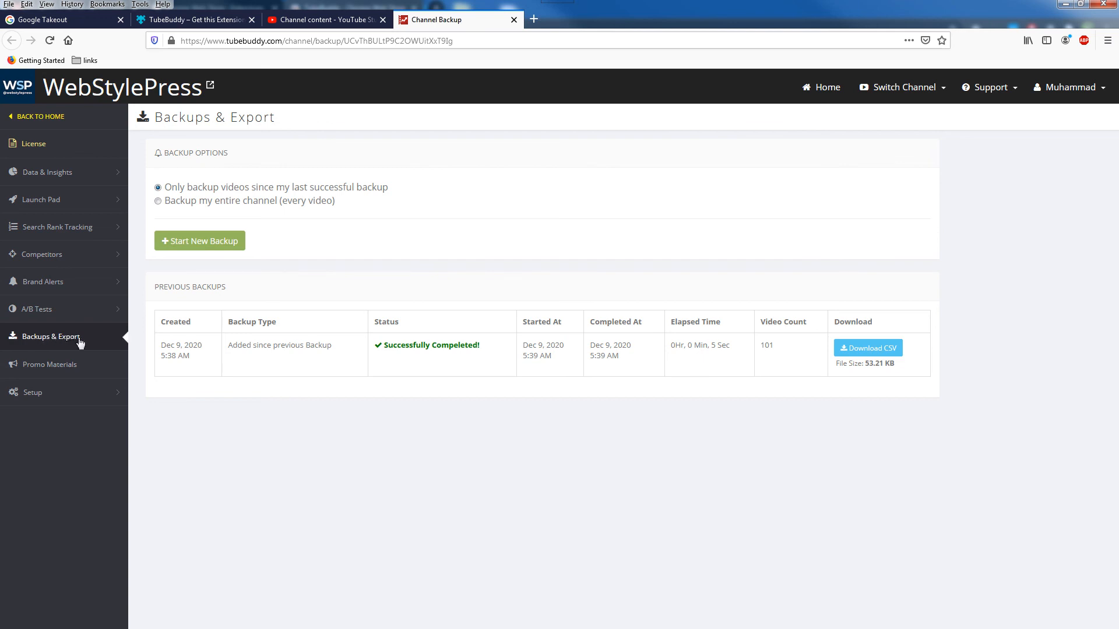
pyautogui.moveTo(325, 439)
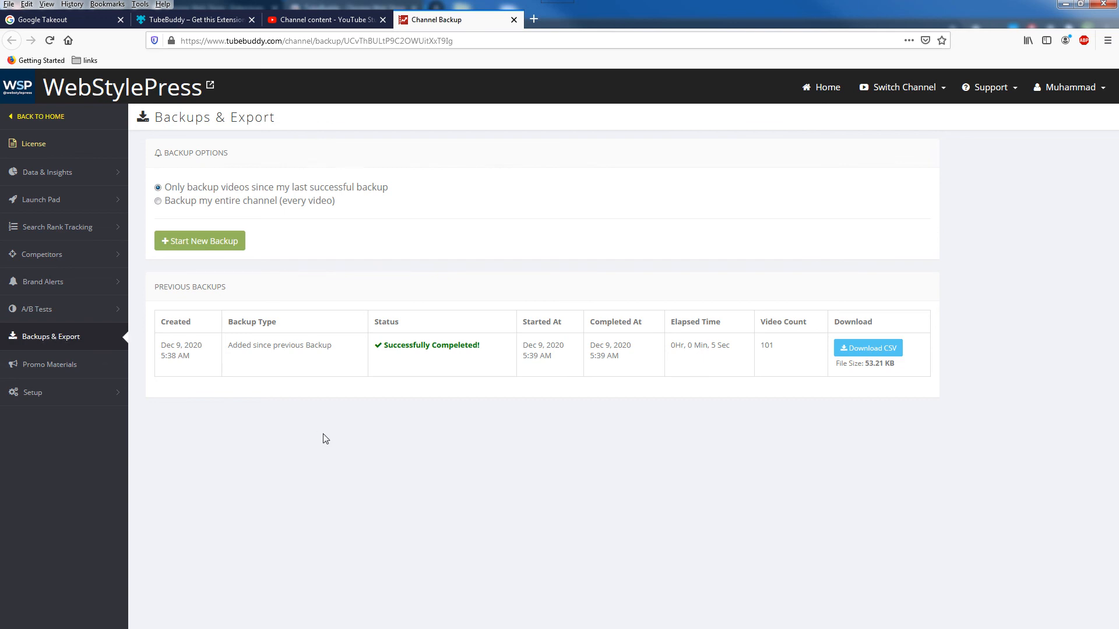
pyautogui.moveTo(304, 423)
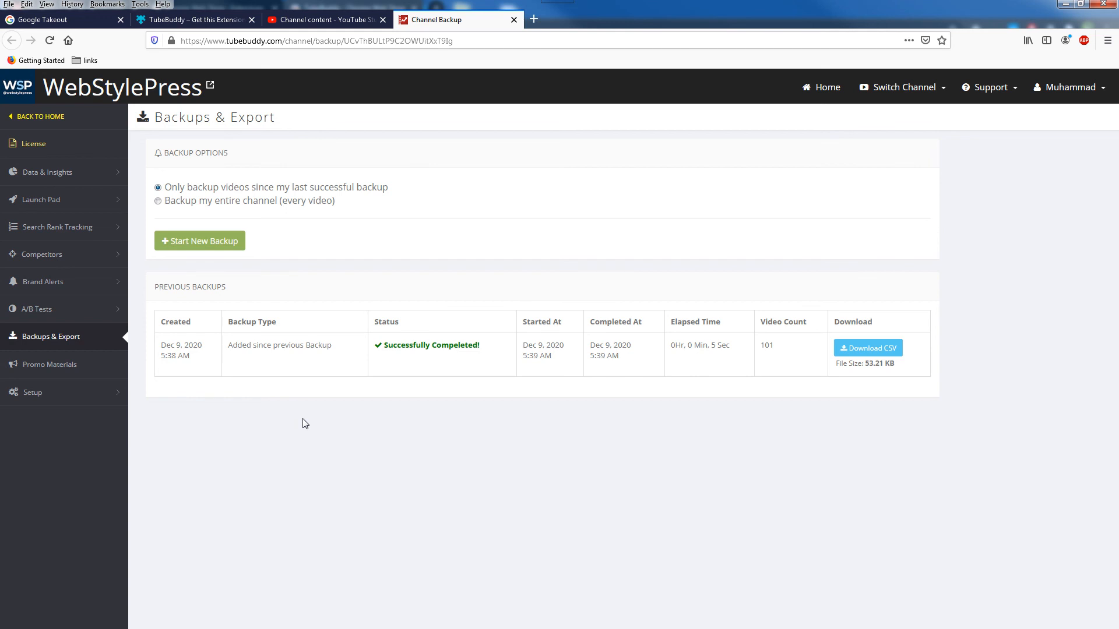
pyautogui.moveTo(848, 392)
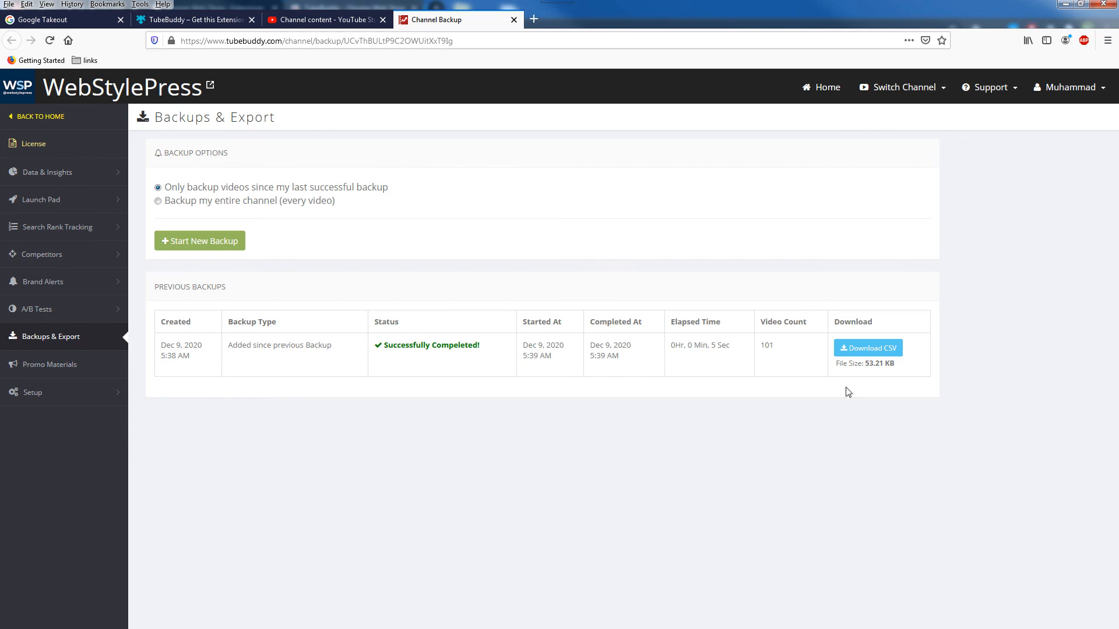
pyautogui.moveTo(892, 357)
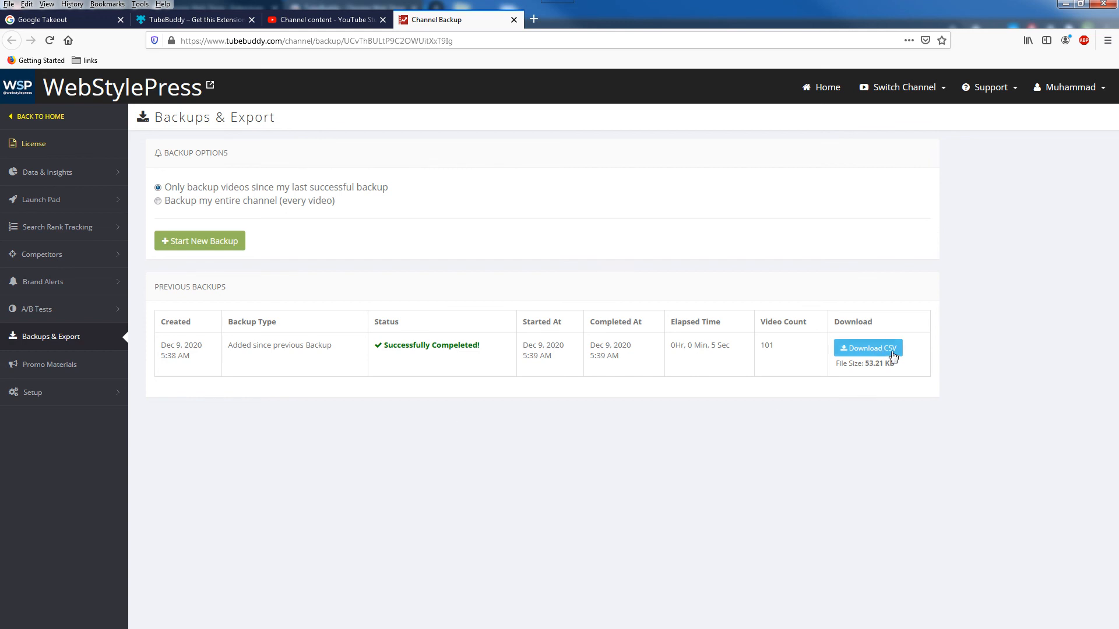
pyautogui.moveTo(883, 444)
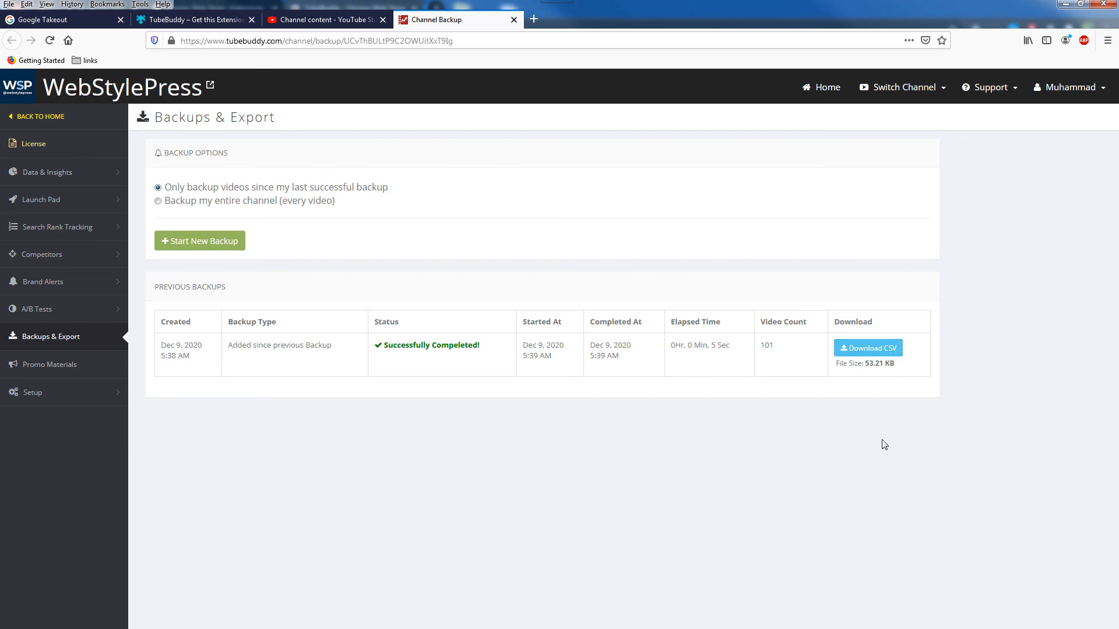
pyautogui.moveTo(277, 203)
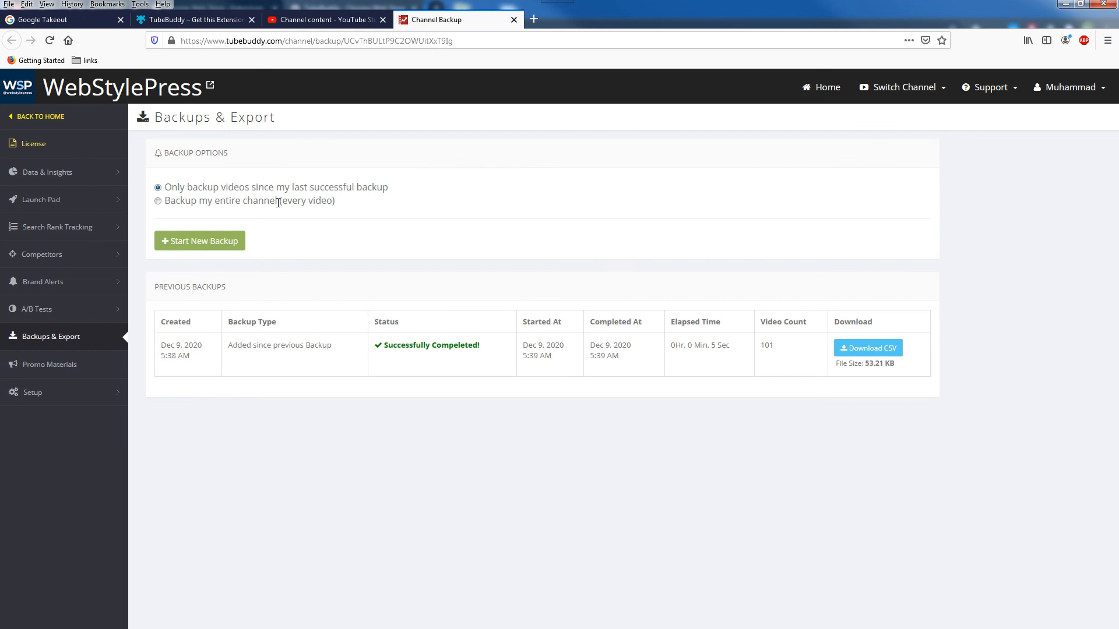